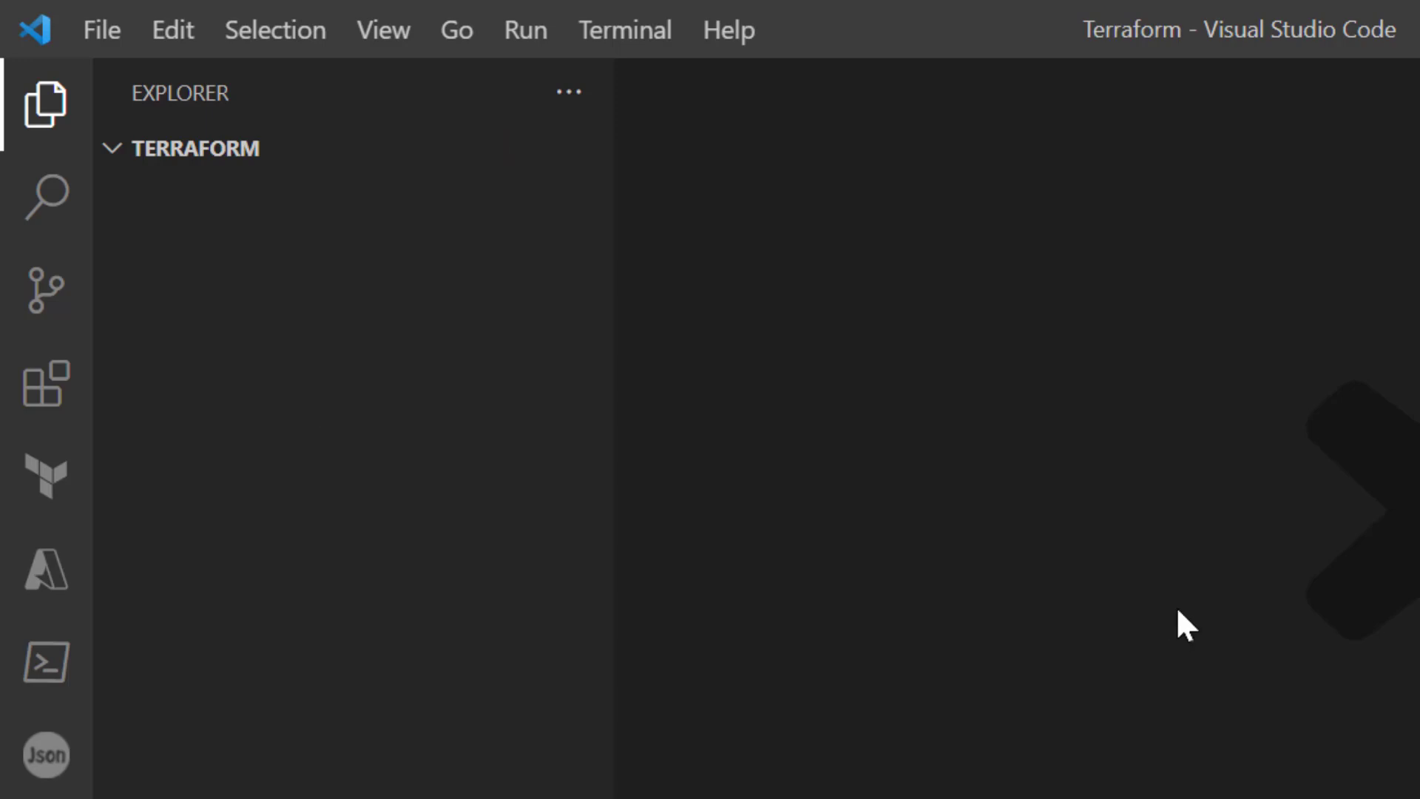
mouse_move(777, 572)
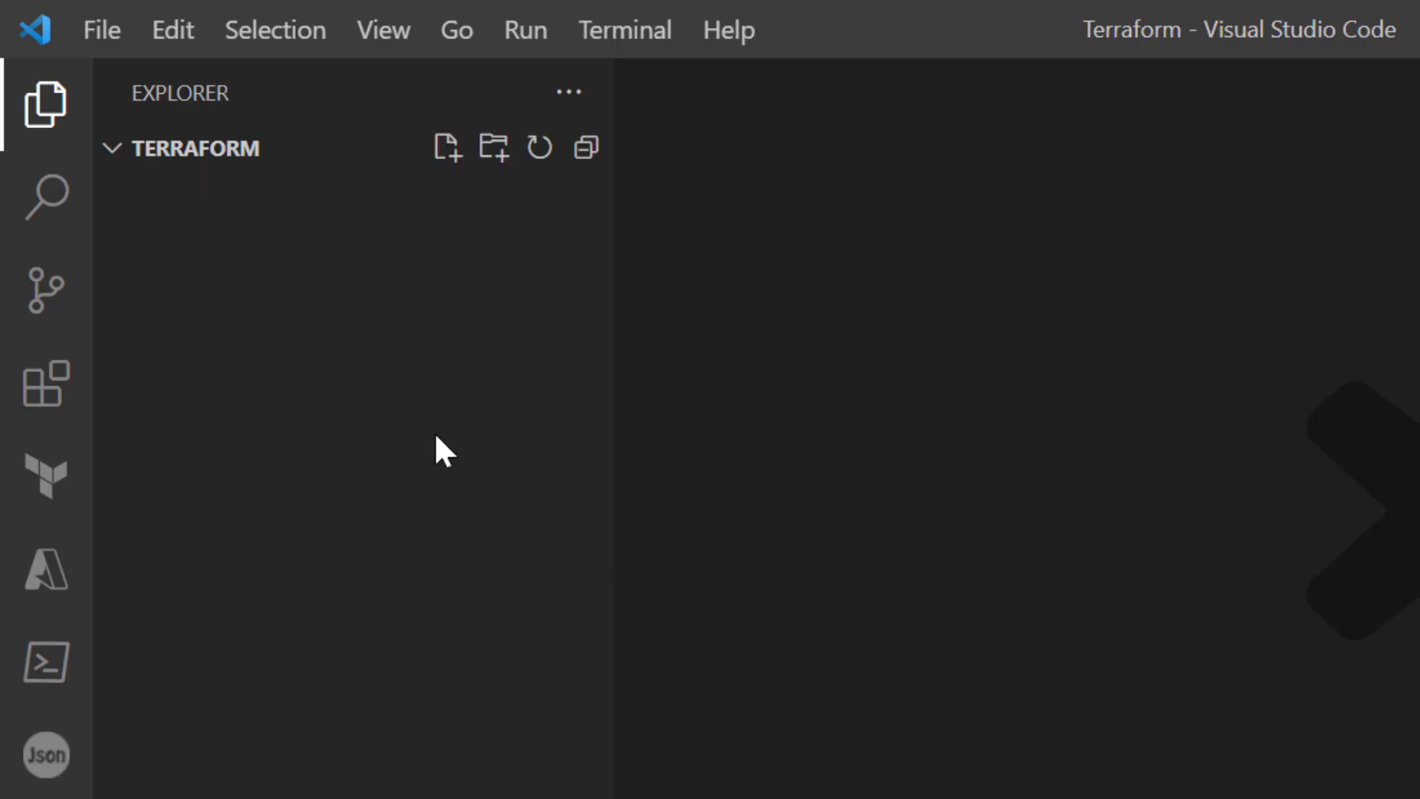
mouse_move(445, 146)
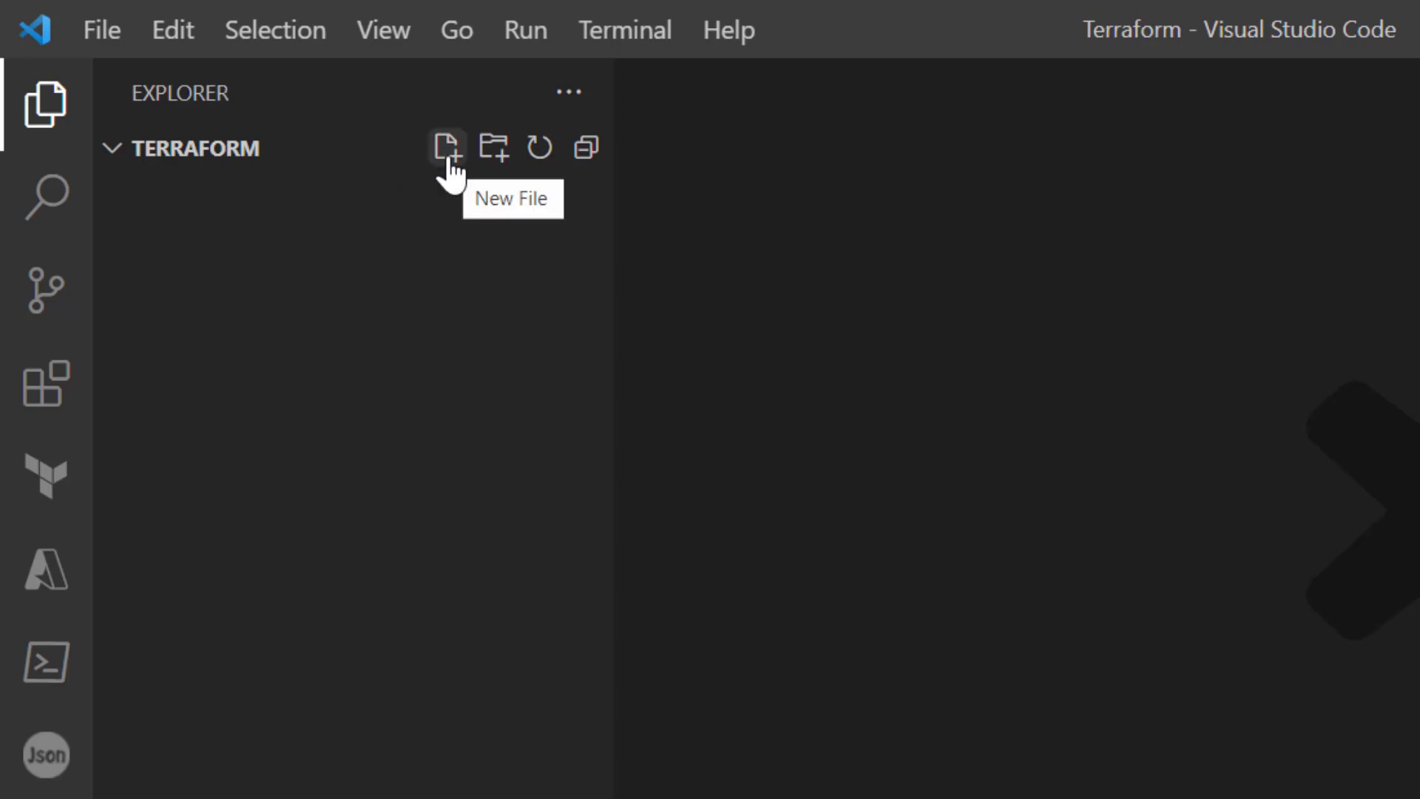
Create a new file named first-file.tf in the Terraform folder from the Explorer
click(445, 148)
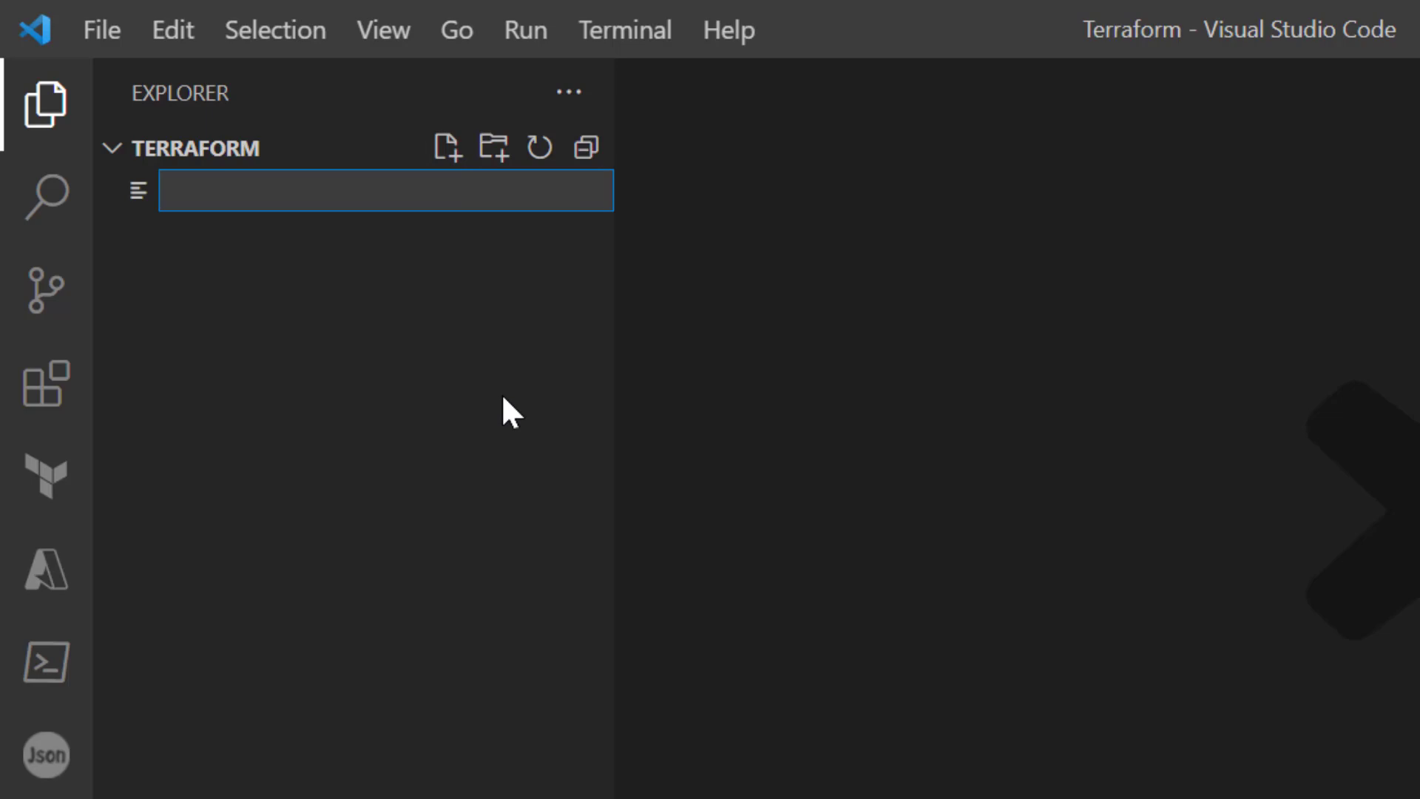
text(first-)
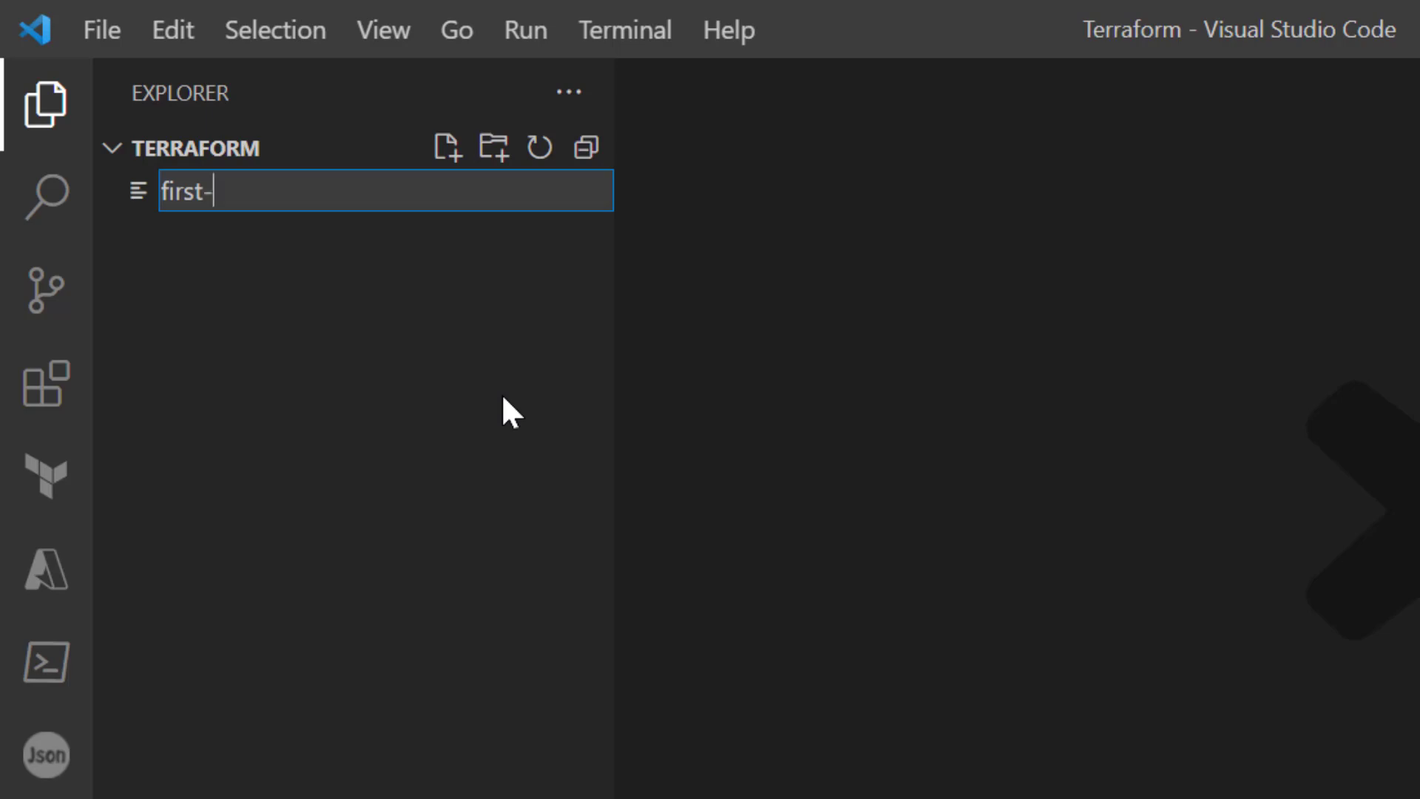
text(file.t)
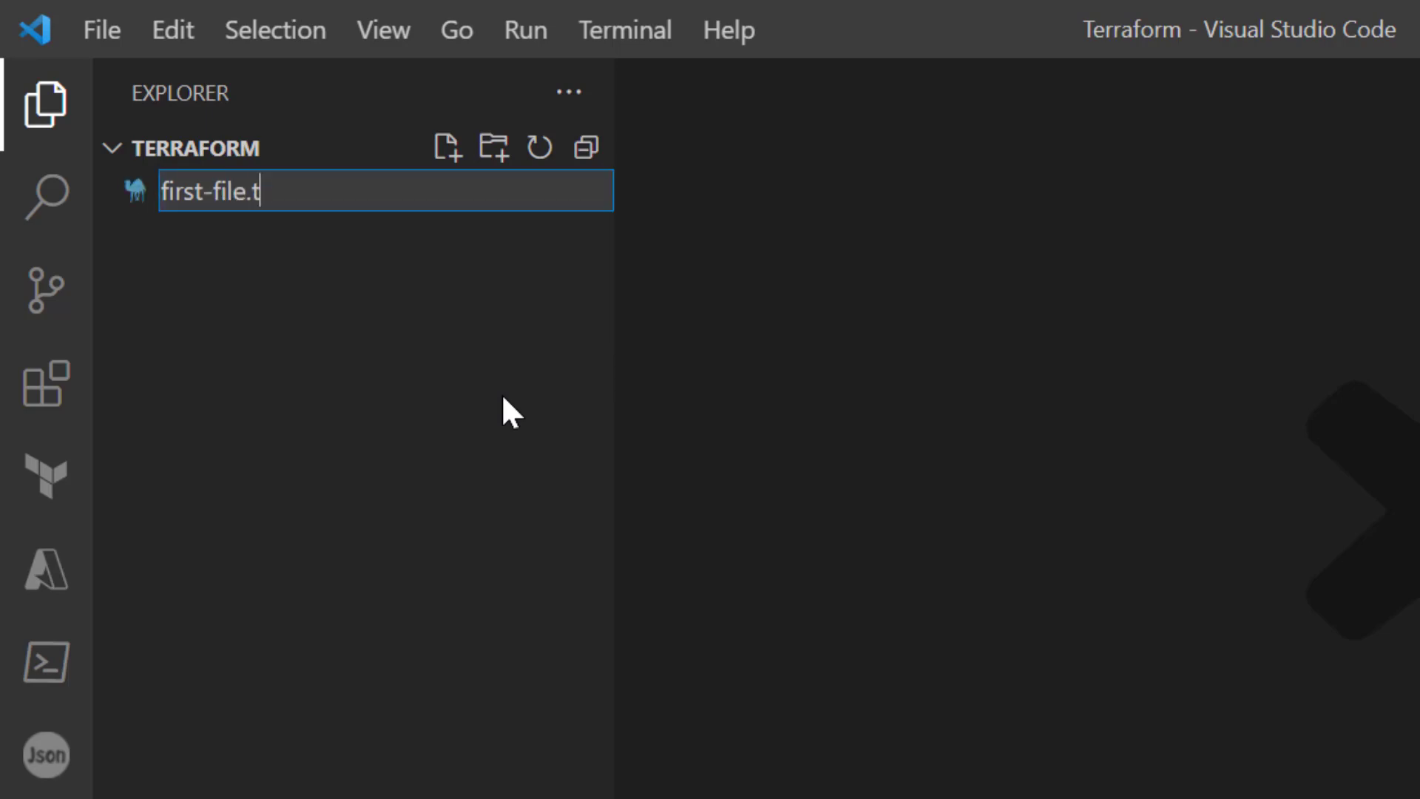
text(f)
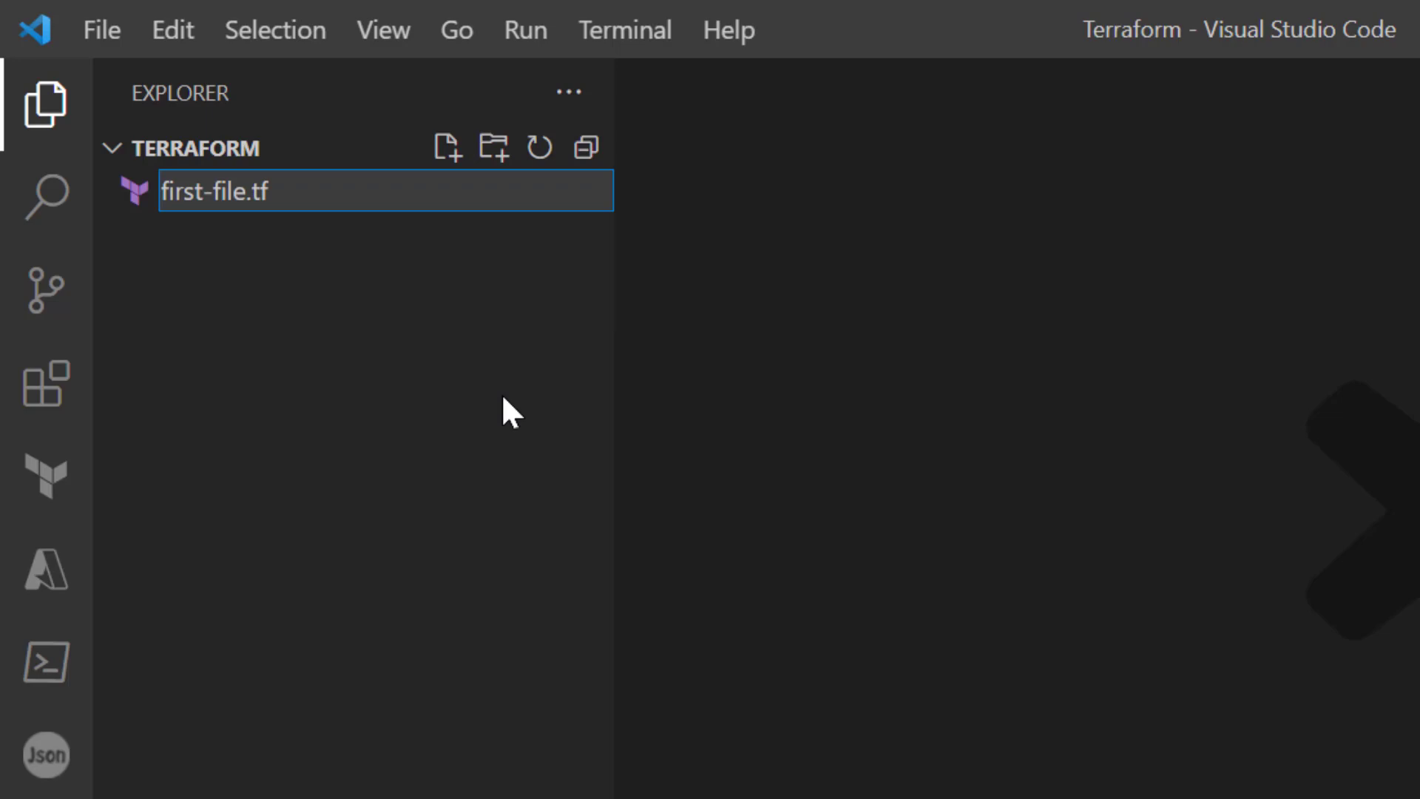
key(Enter)
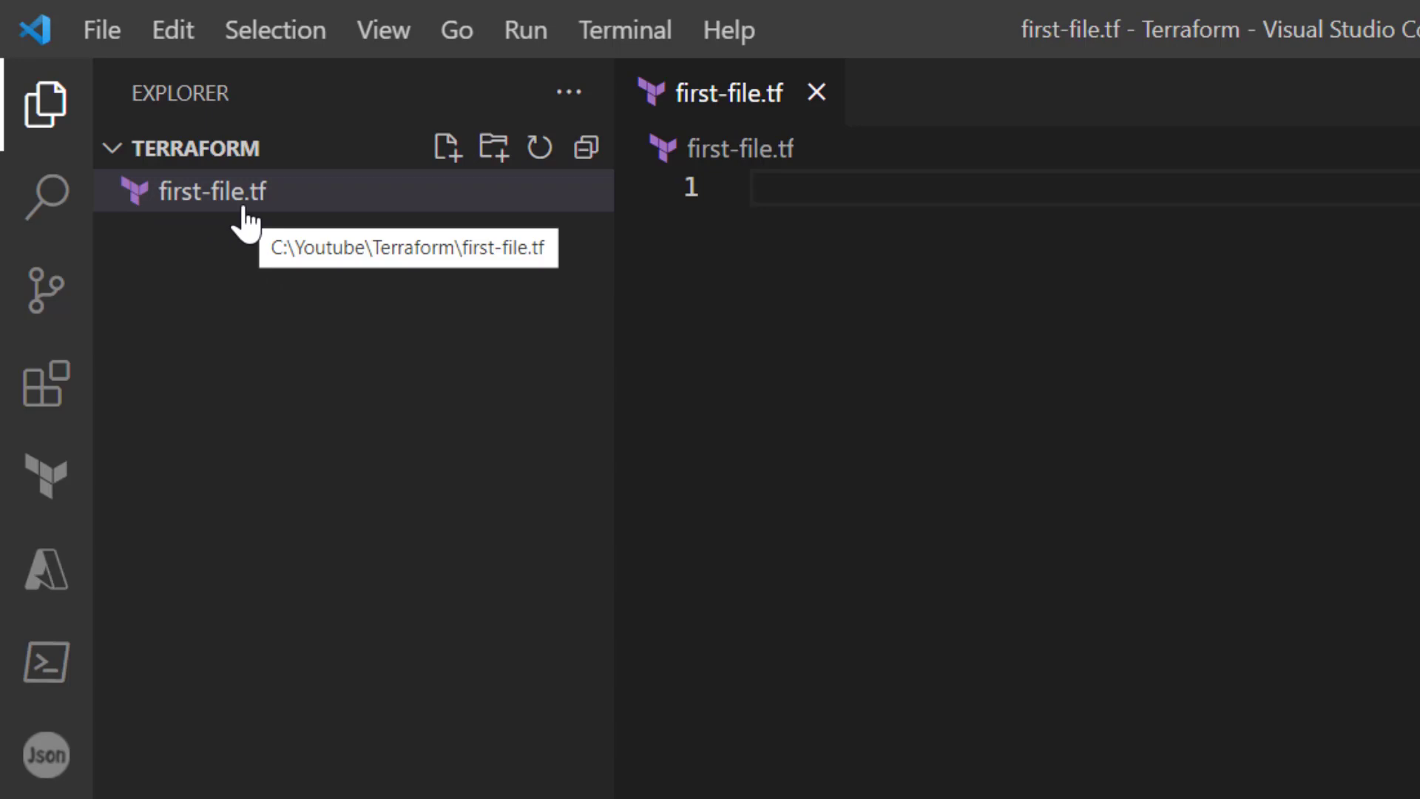
mouse_move(145, 231)
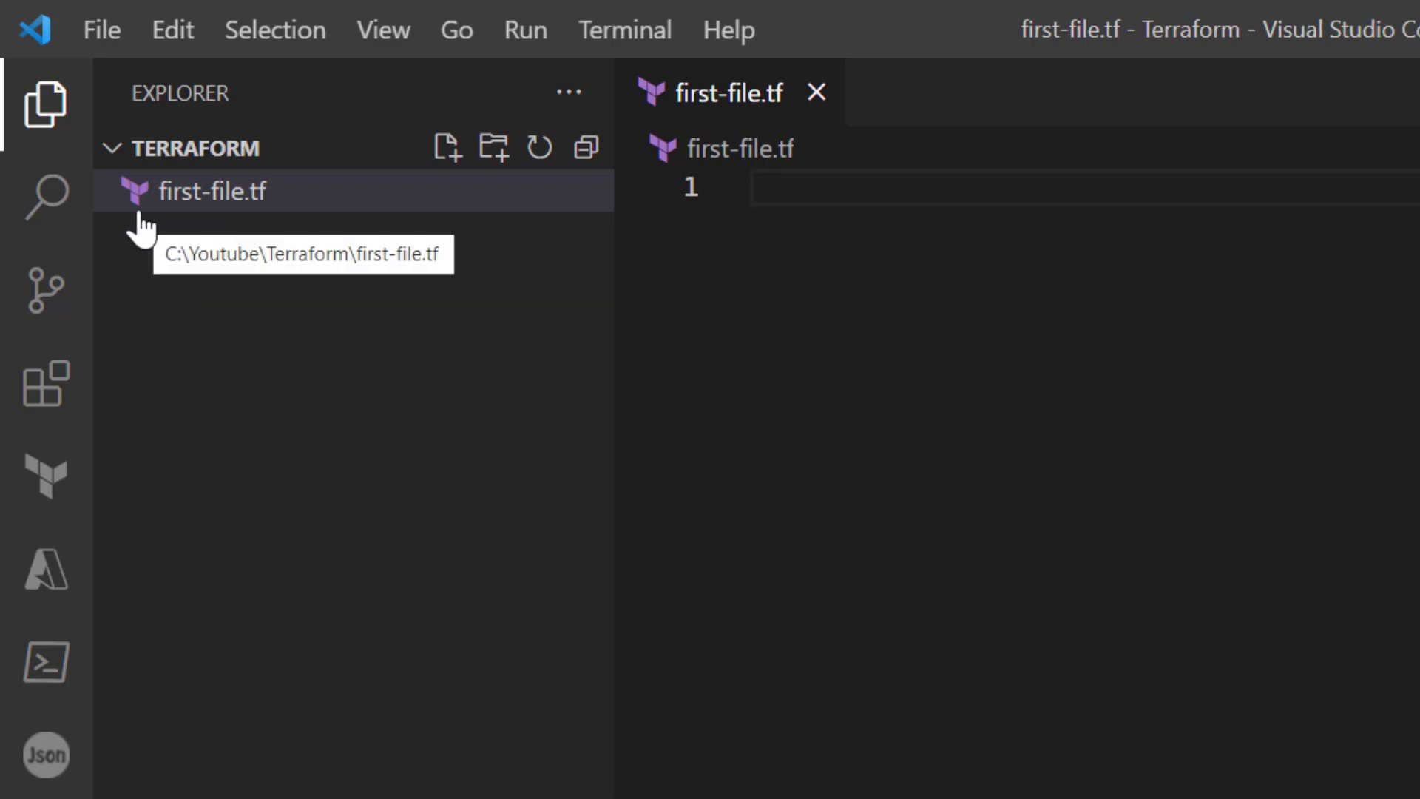
mouse_move(570, 389)
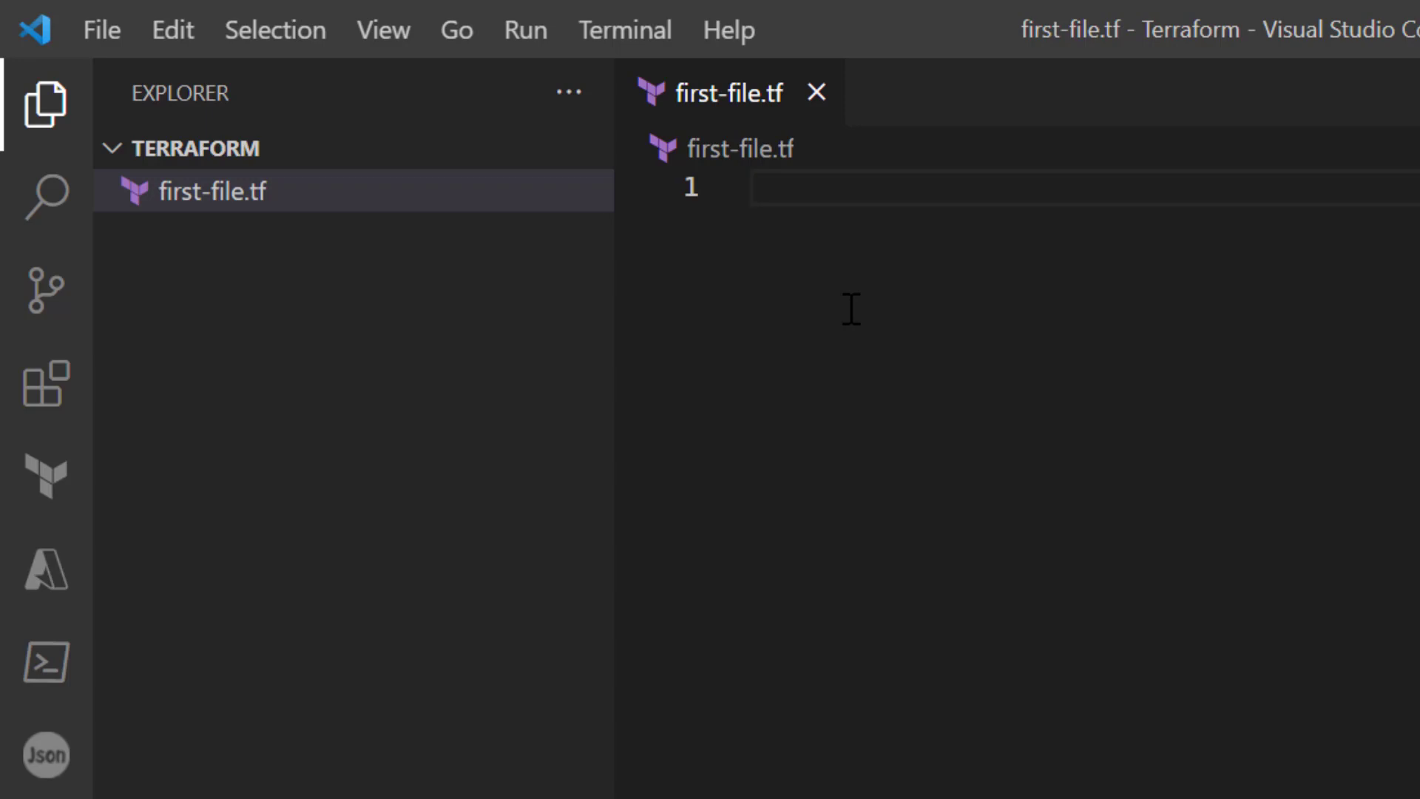
Insert an output block via the snippet and name it first_output
text(output)
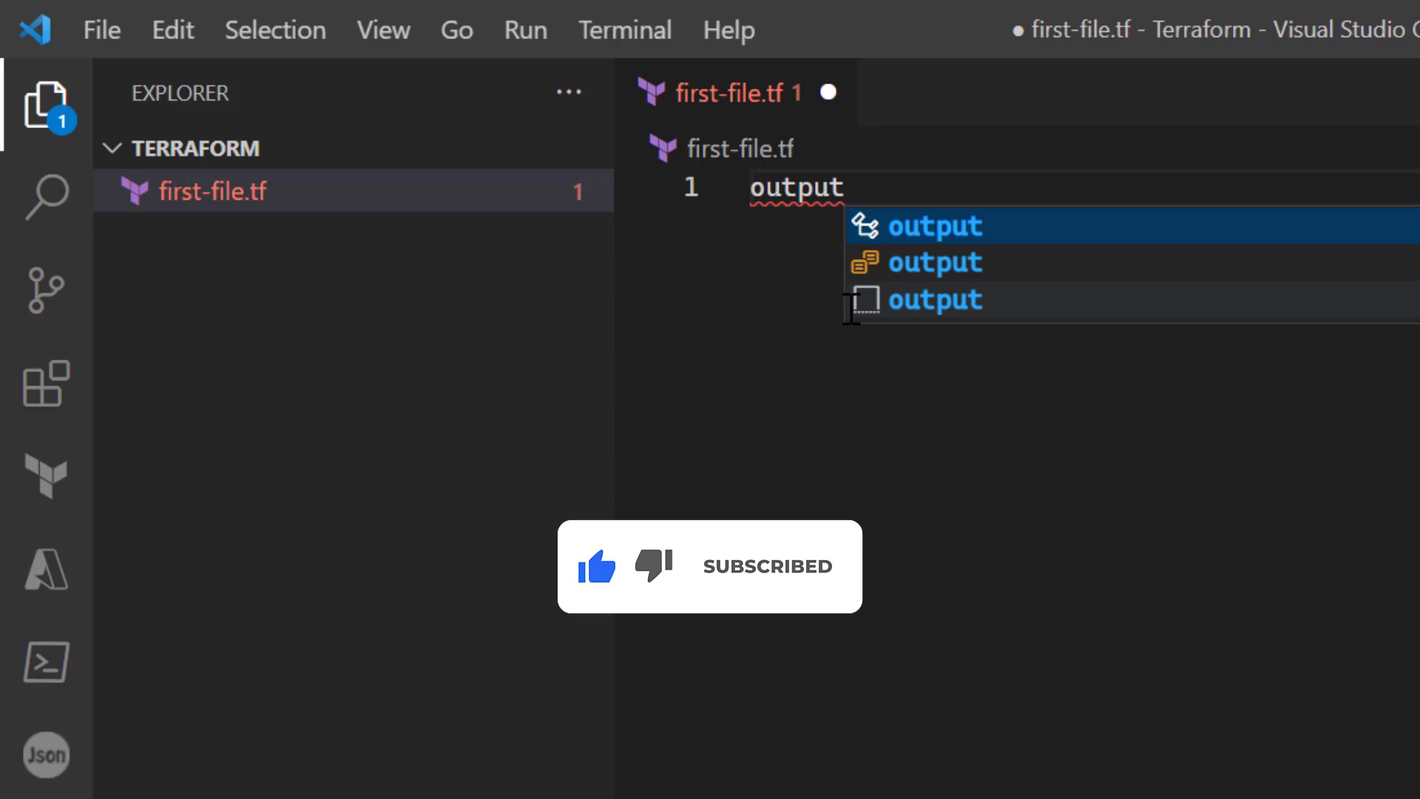
click(936, 224)
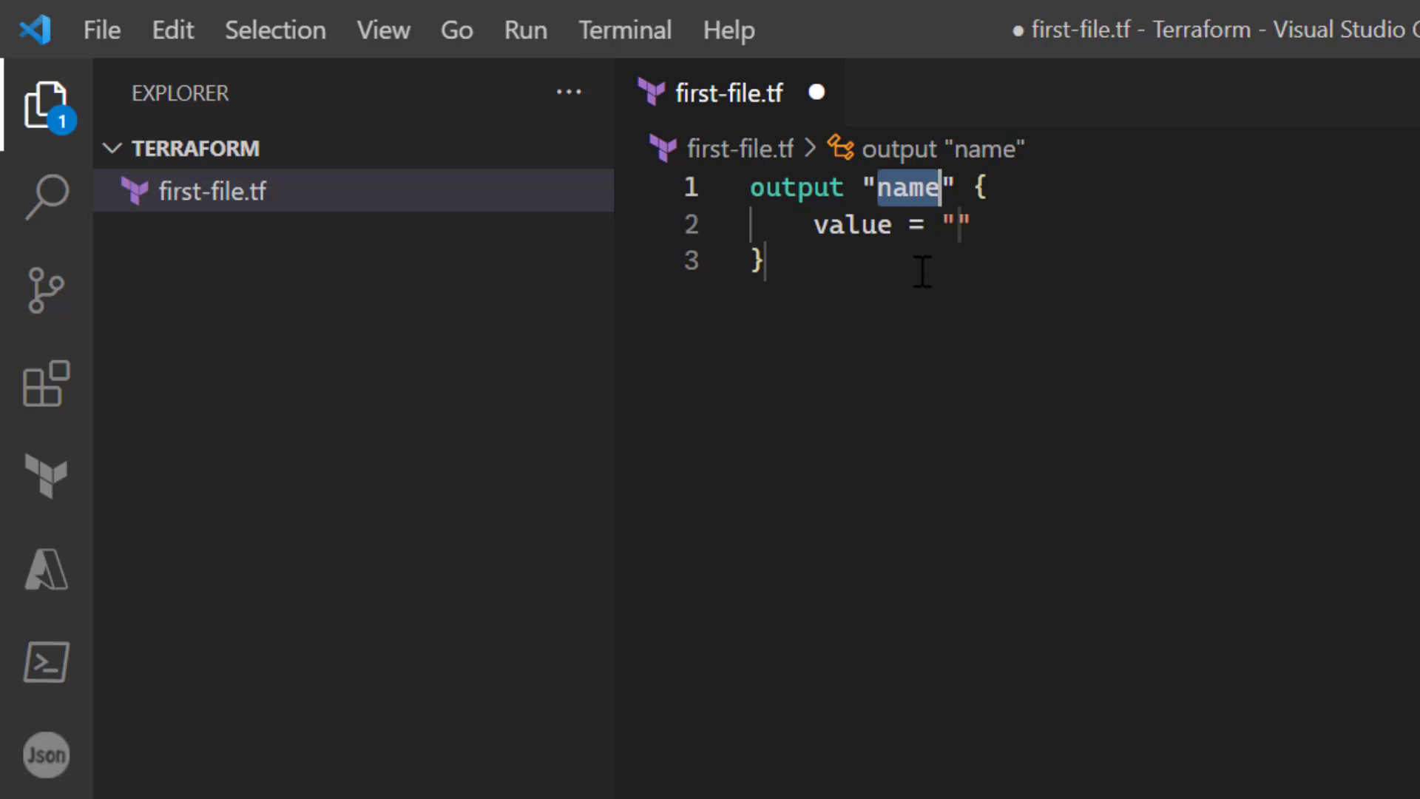
mouse_move(926, 294)
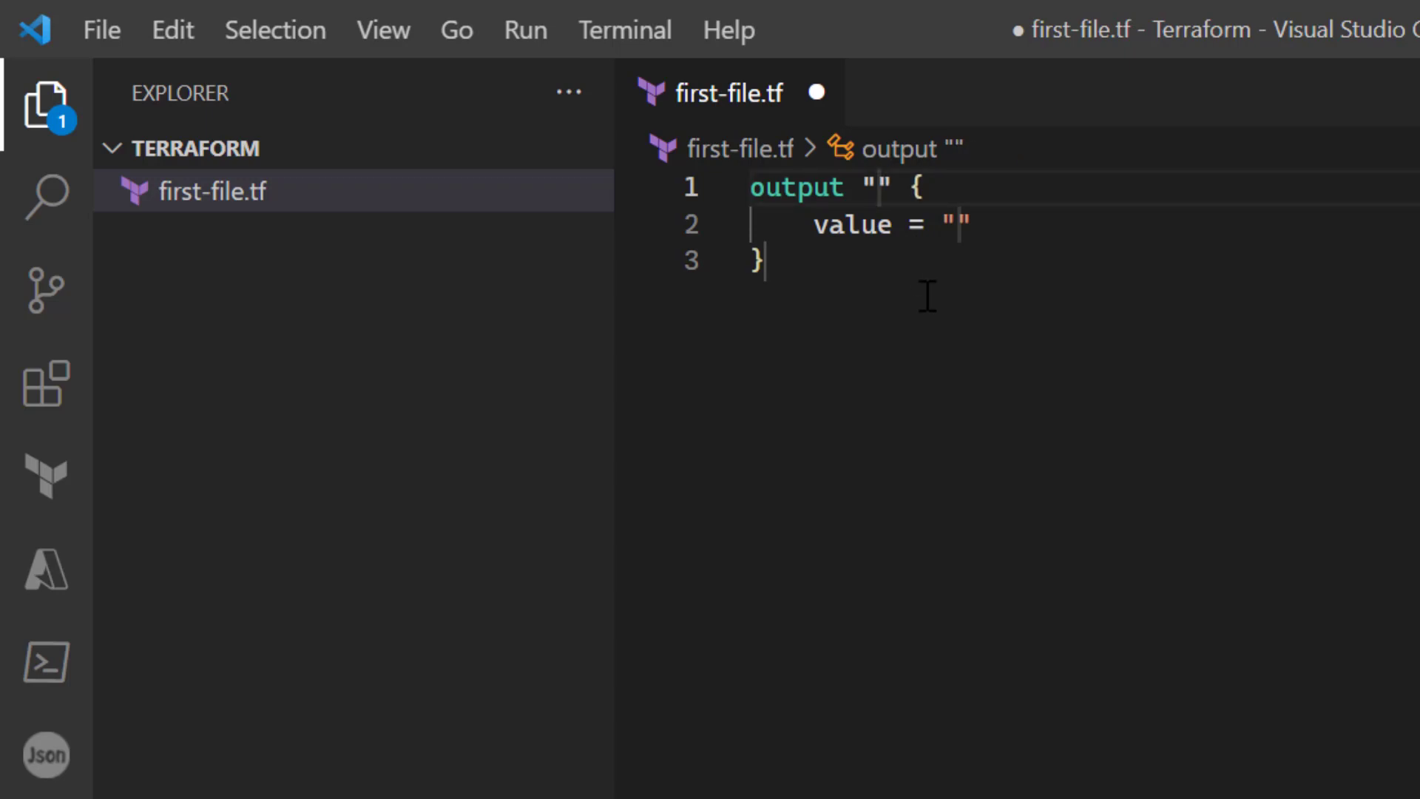
text(oufirst)
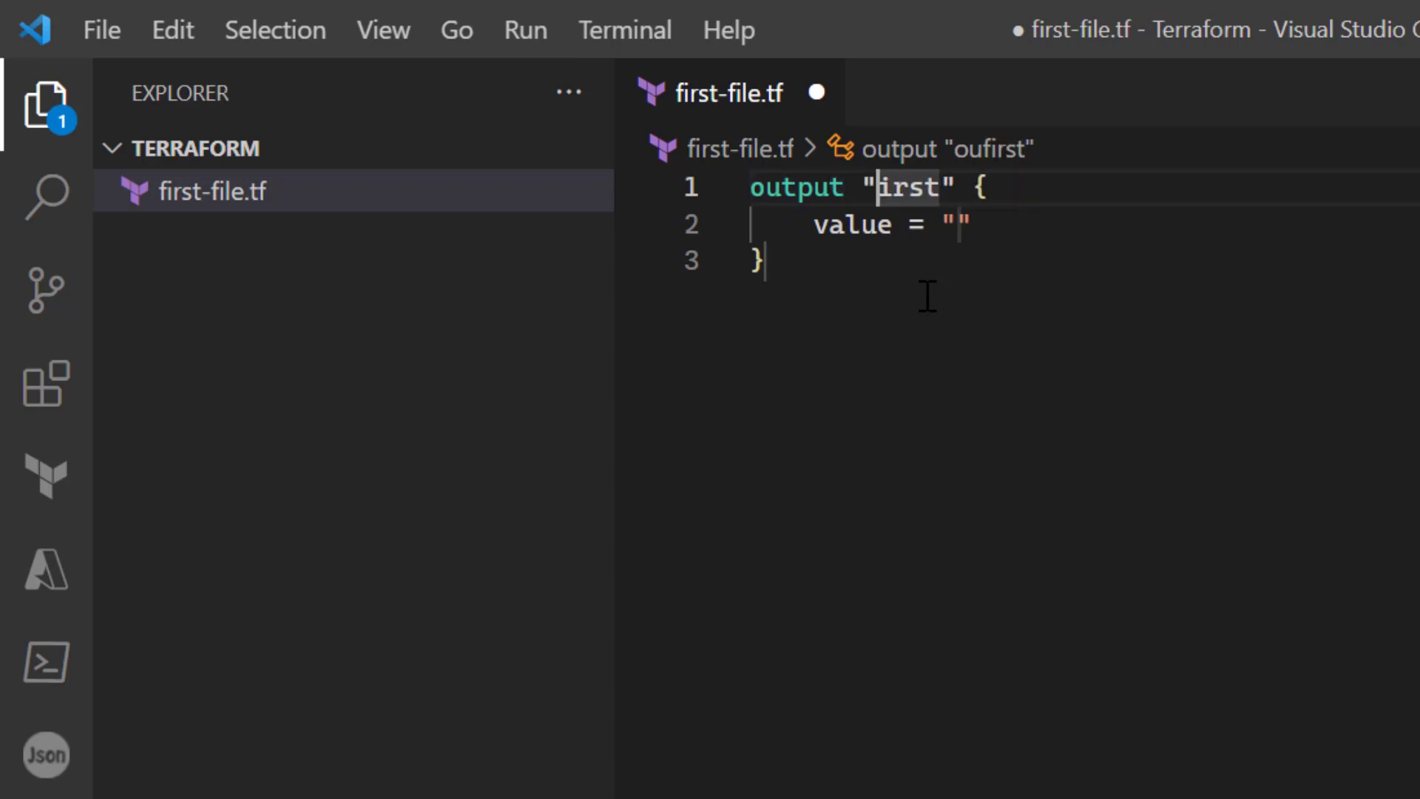
text(-)
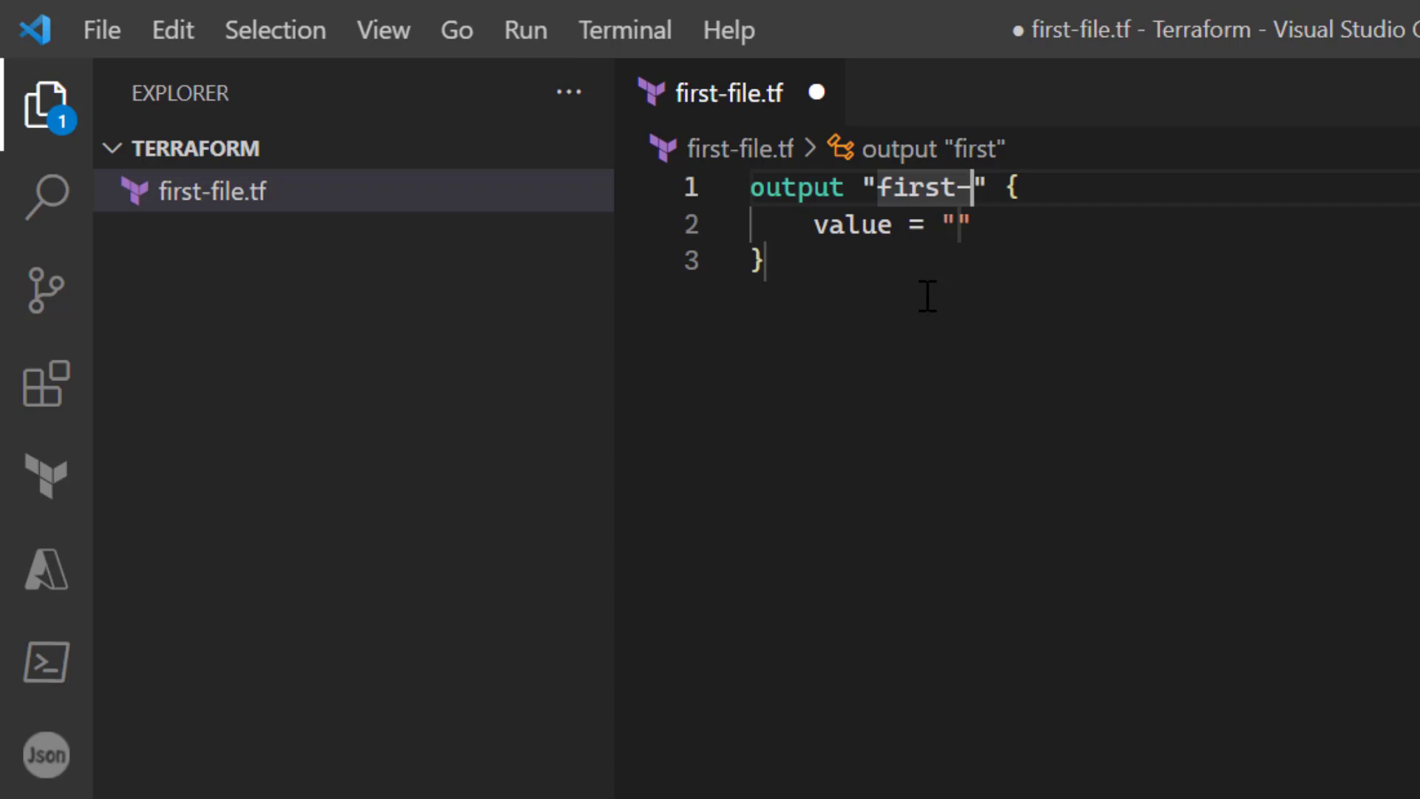
text(output)
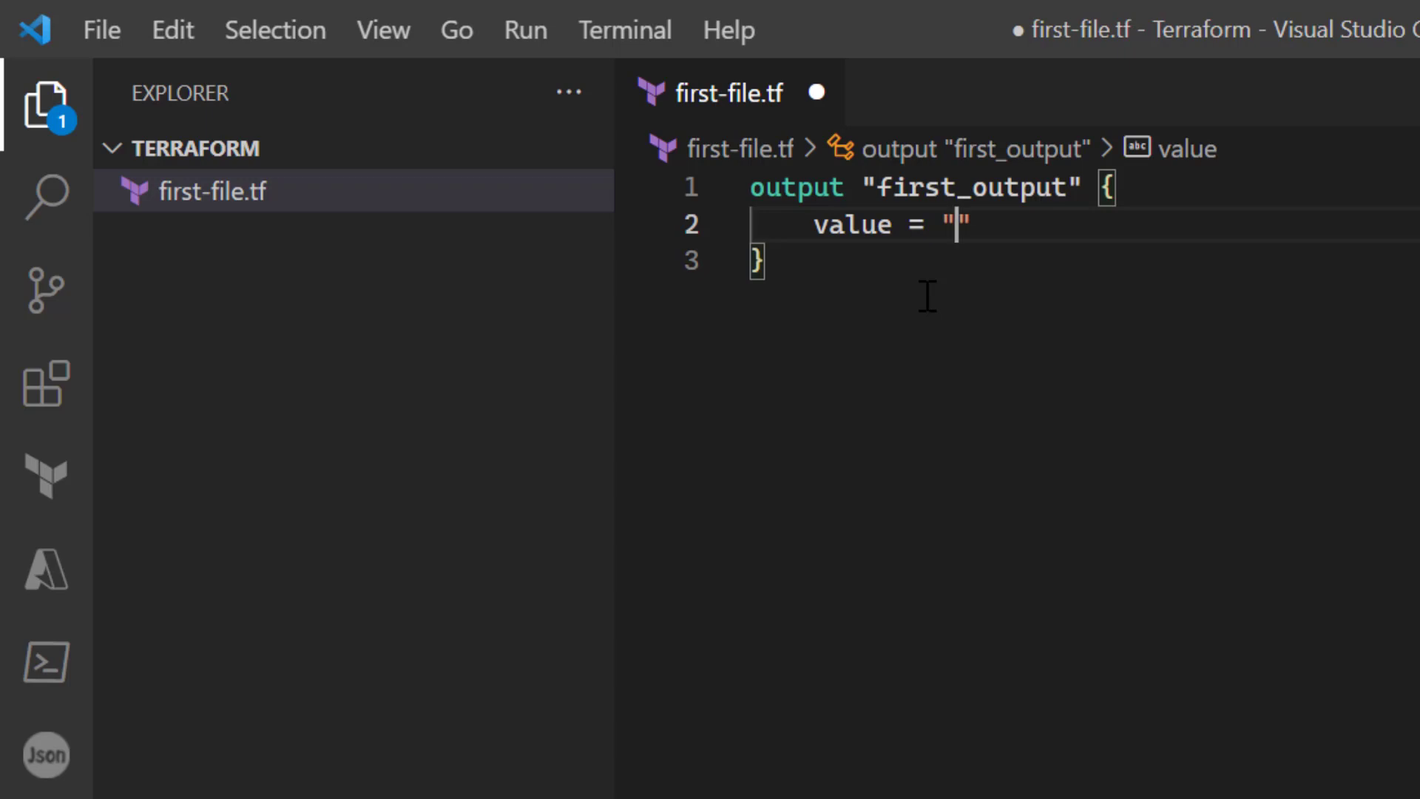
Set the output value to "Hello from first file" and save first-file.tf
text(Hello from first o)
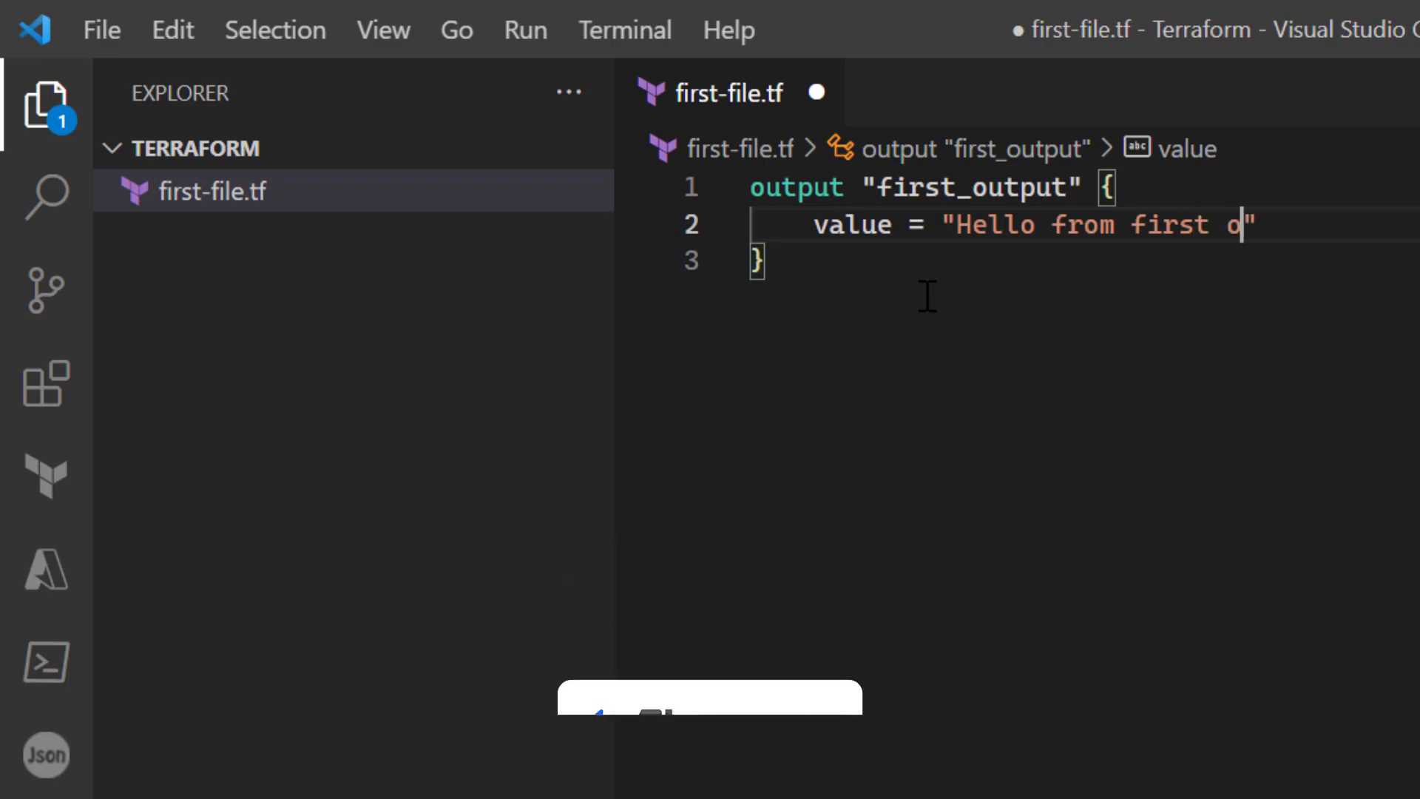
text(utput)
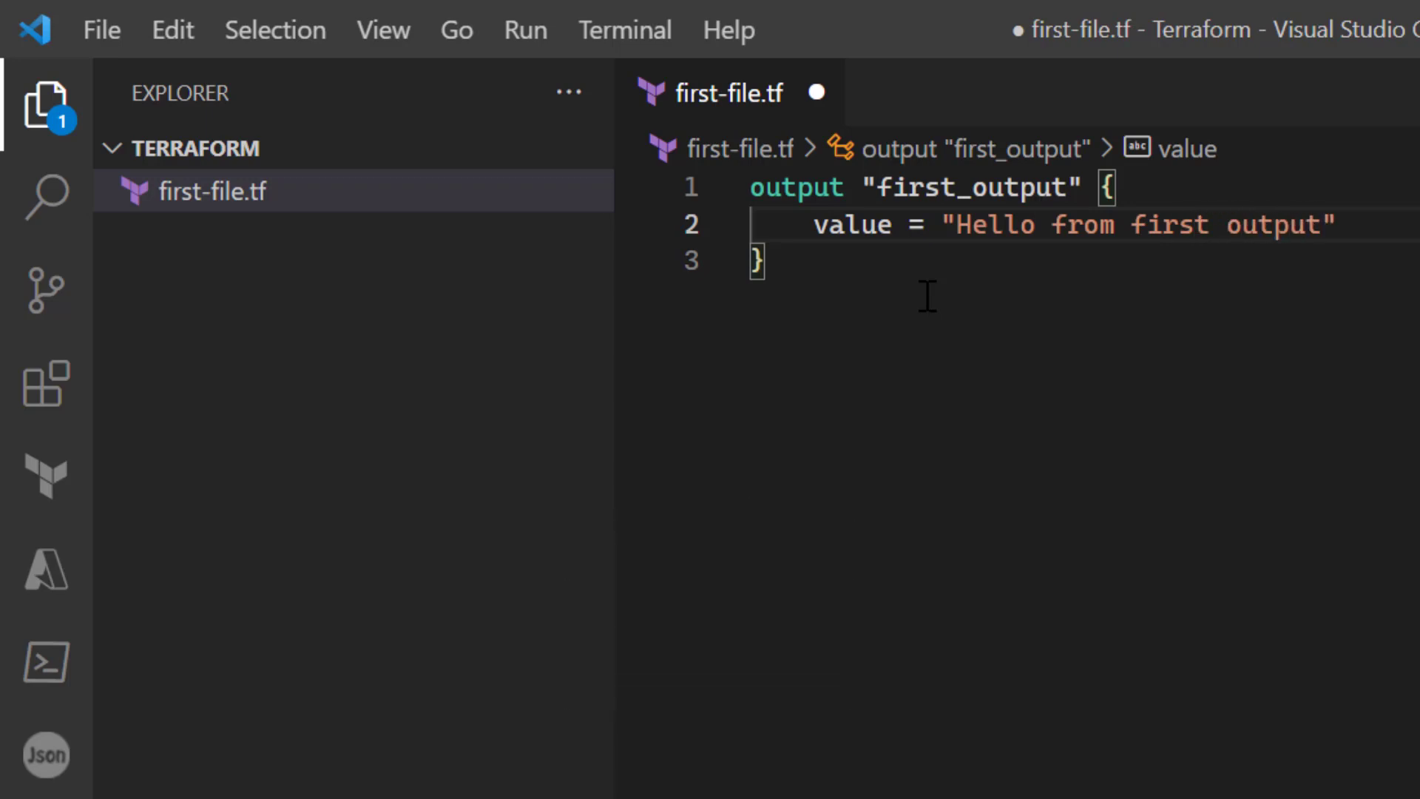
text(file)
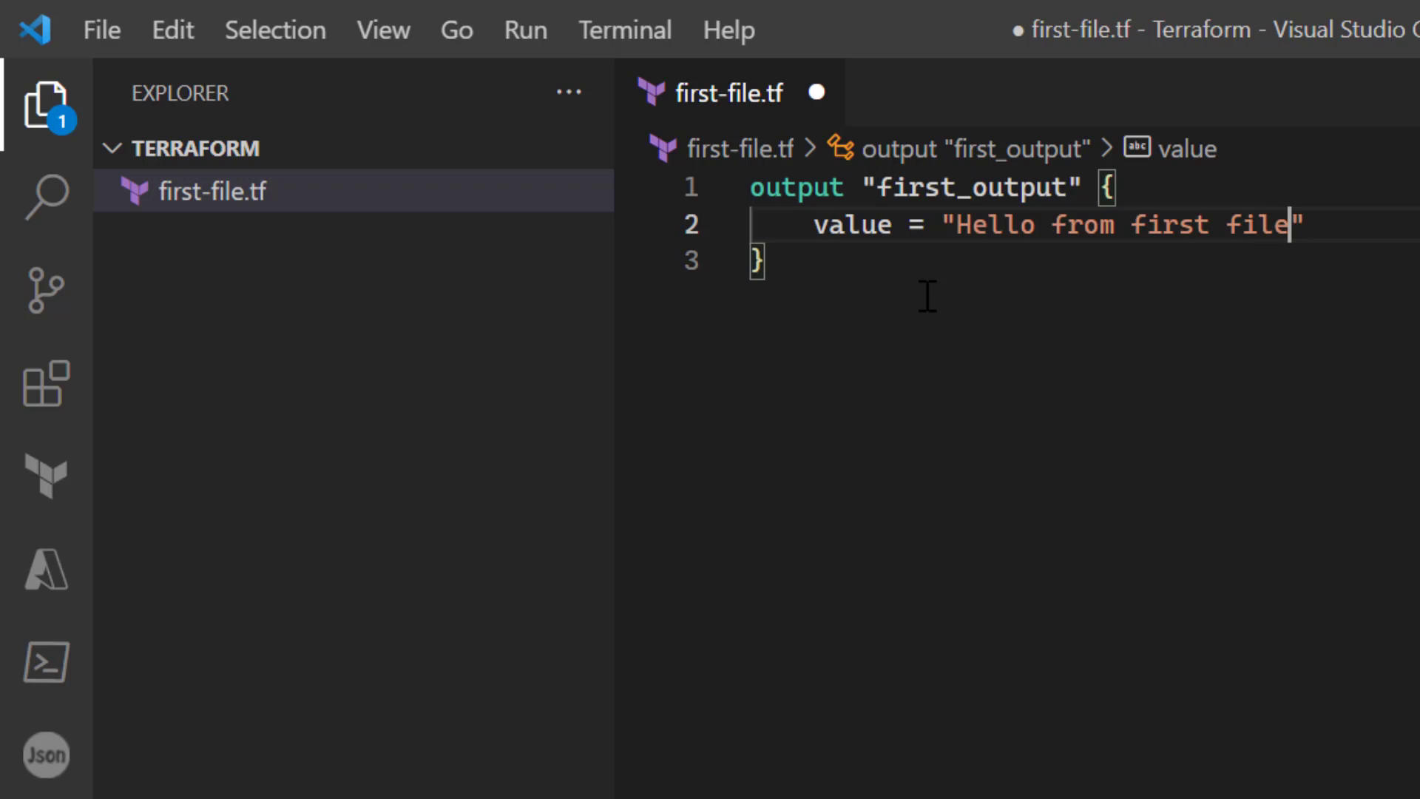
key(ctrl+s)
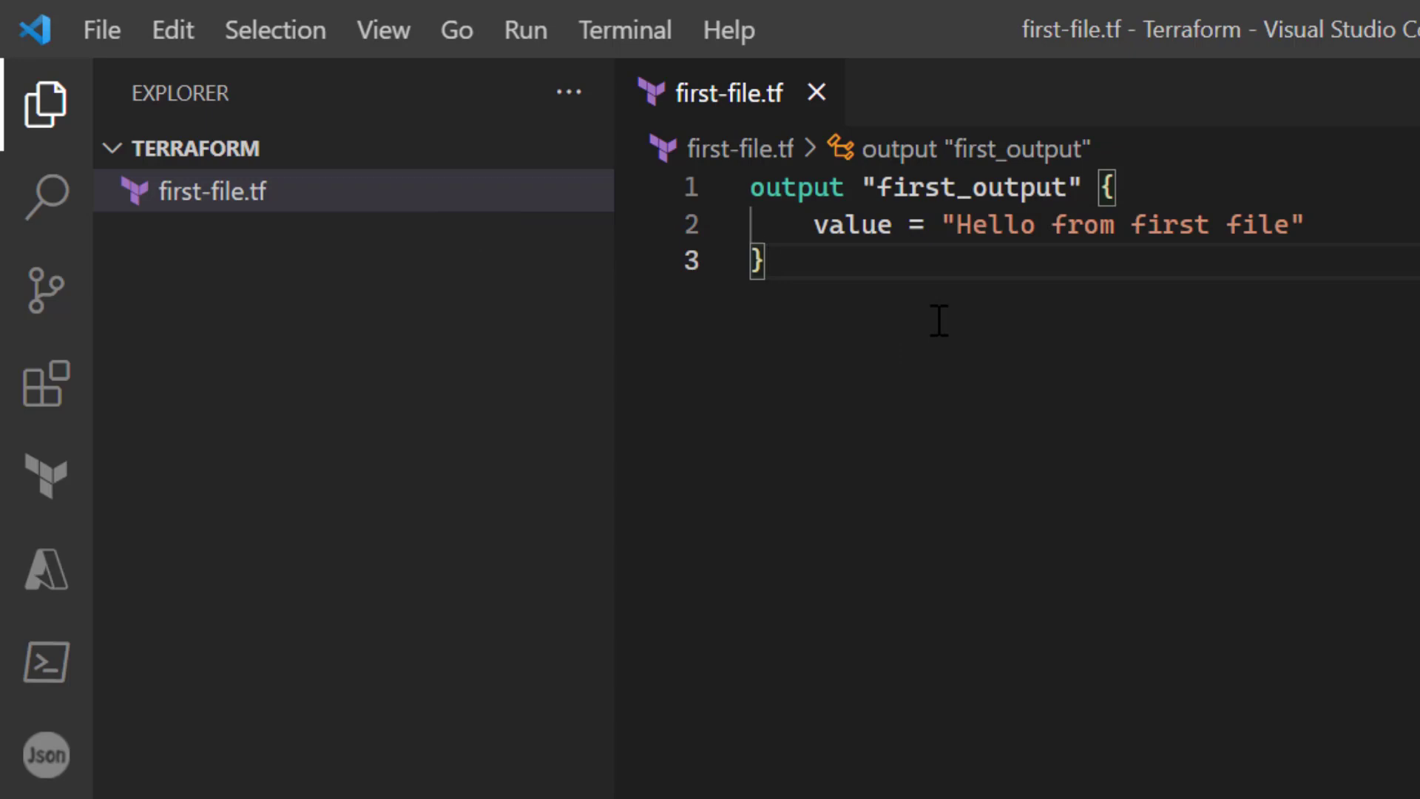
mouse_move(624, 30)
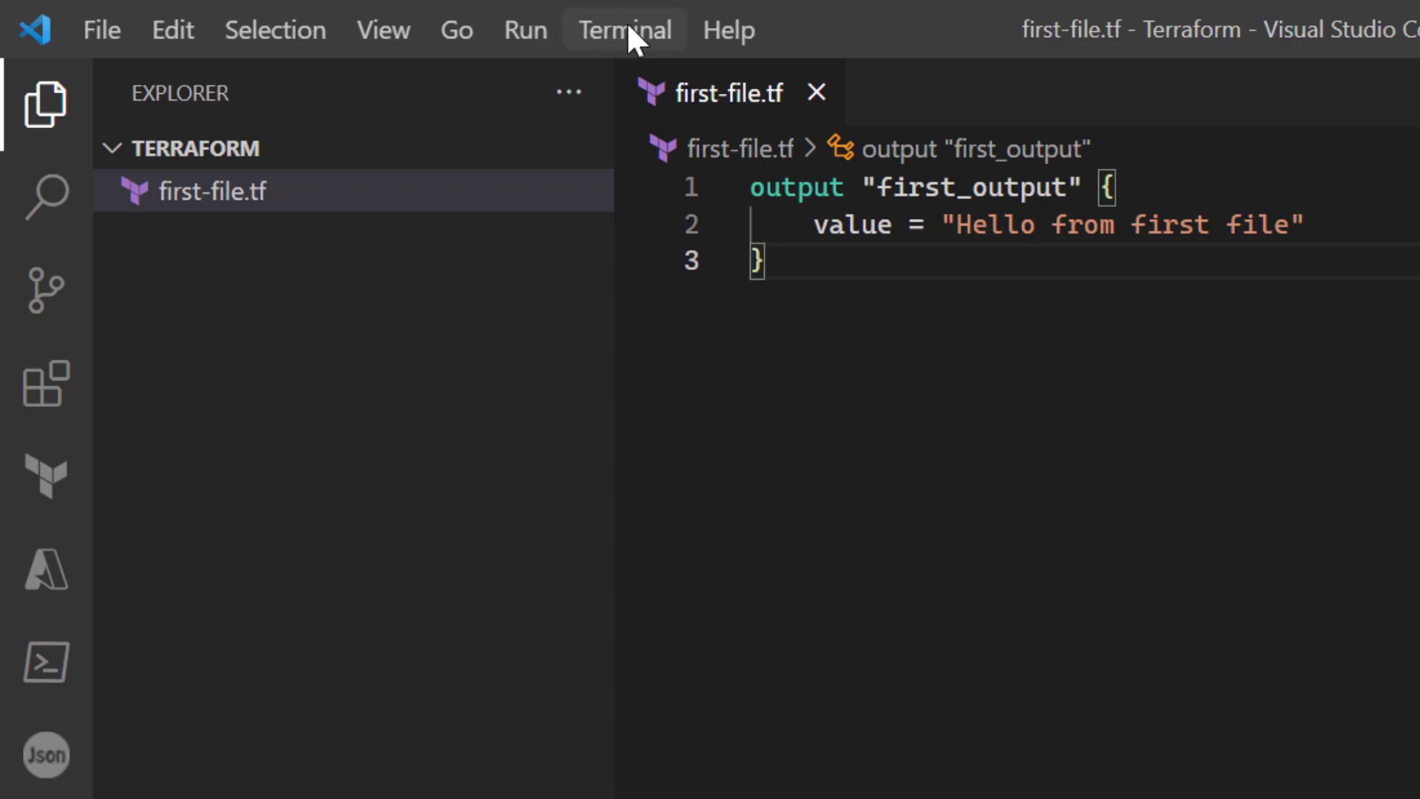
Start a new PowerShell terminal in the project folder via Terminal > New Terminal and focus it
click(624, 30)
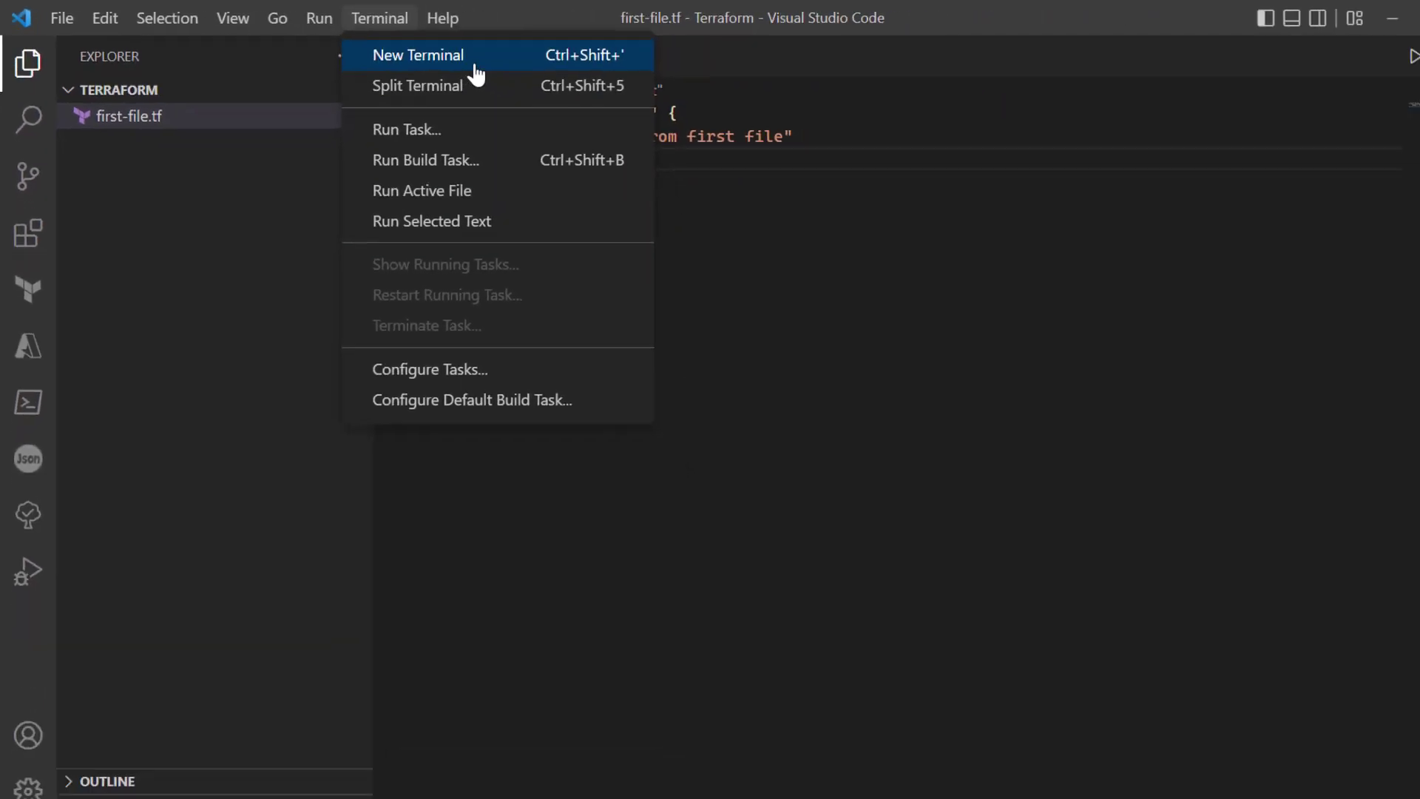
click(417, 54)
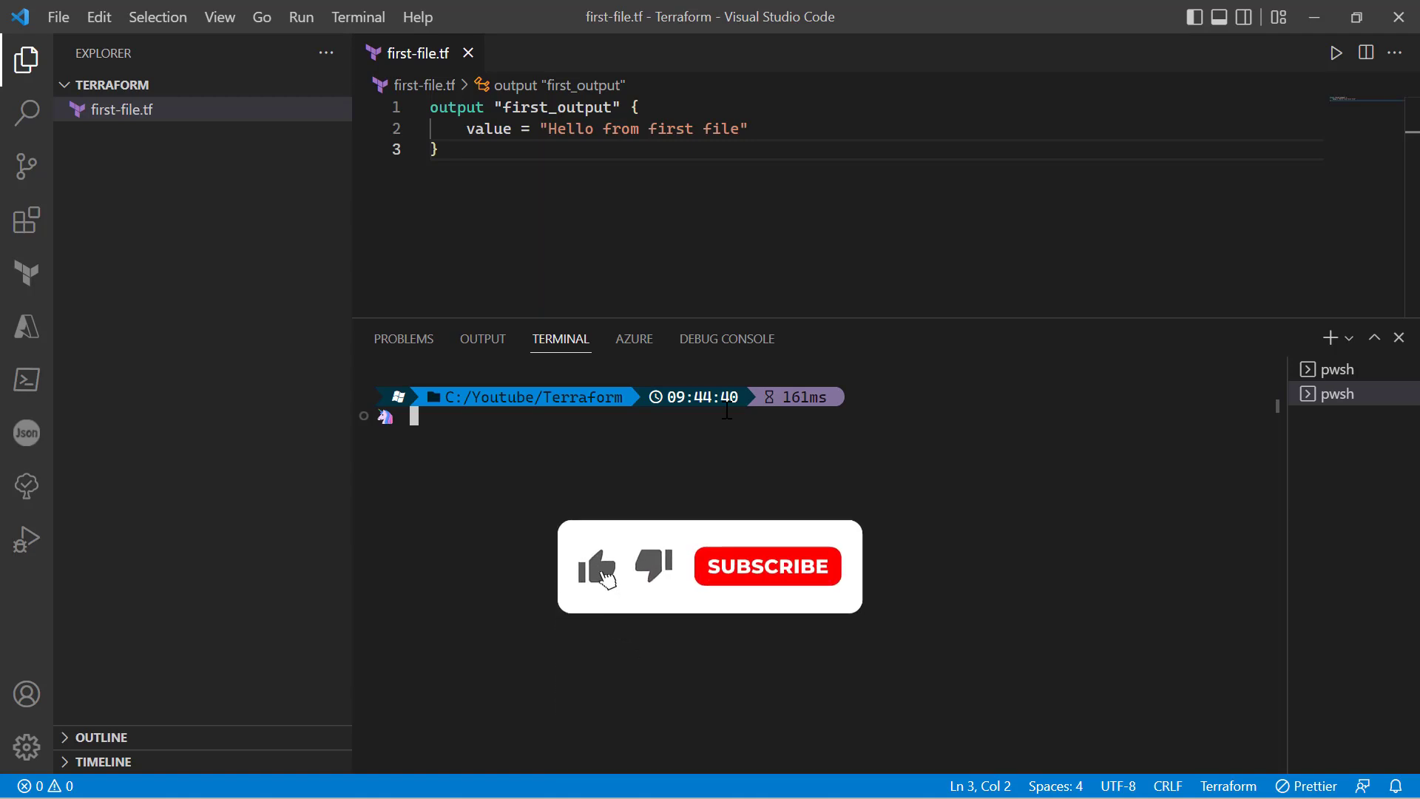
click(766, 567)
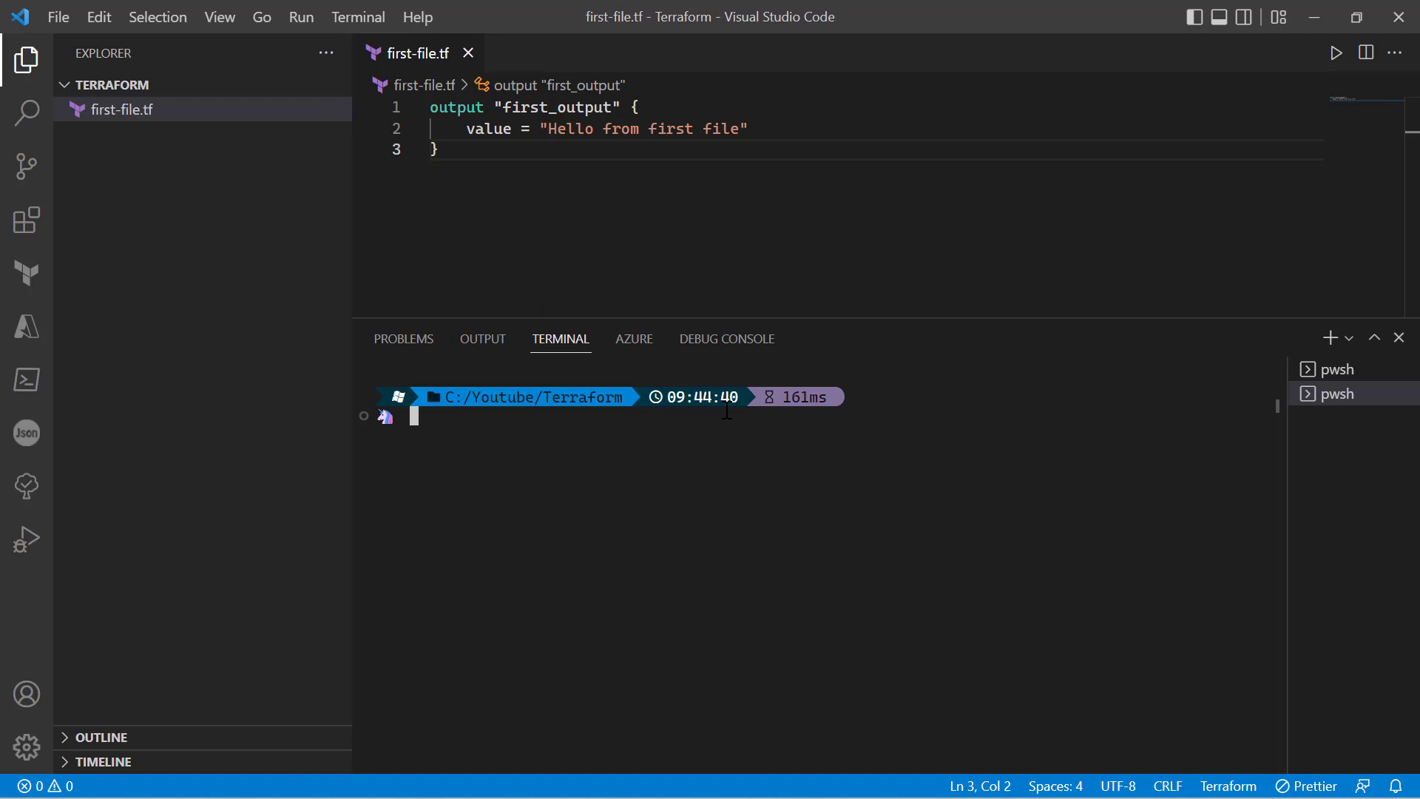
Enter the terraform plan command in the terminal to list first_output
text(terraform plan)
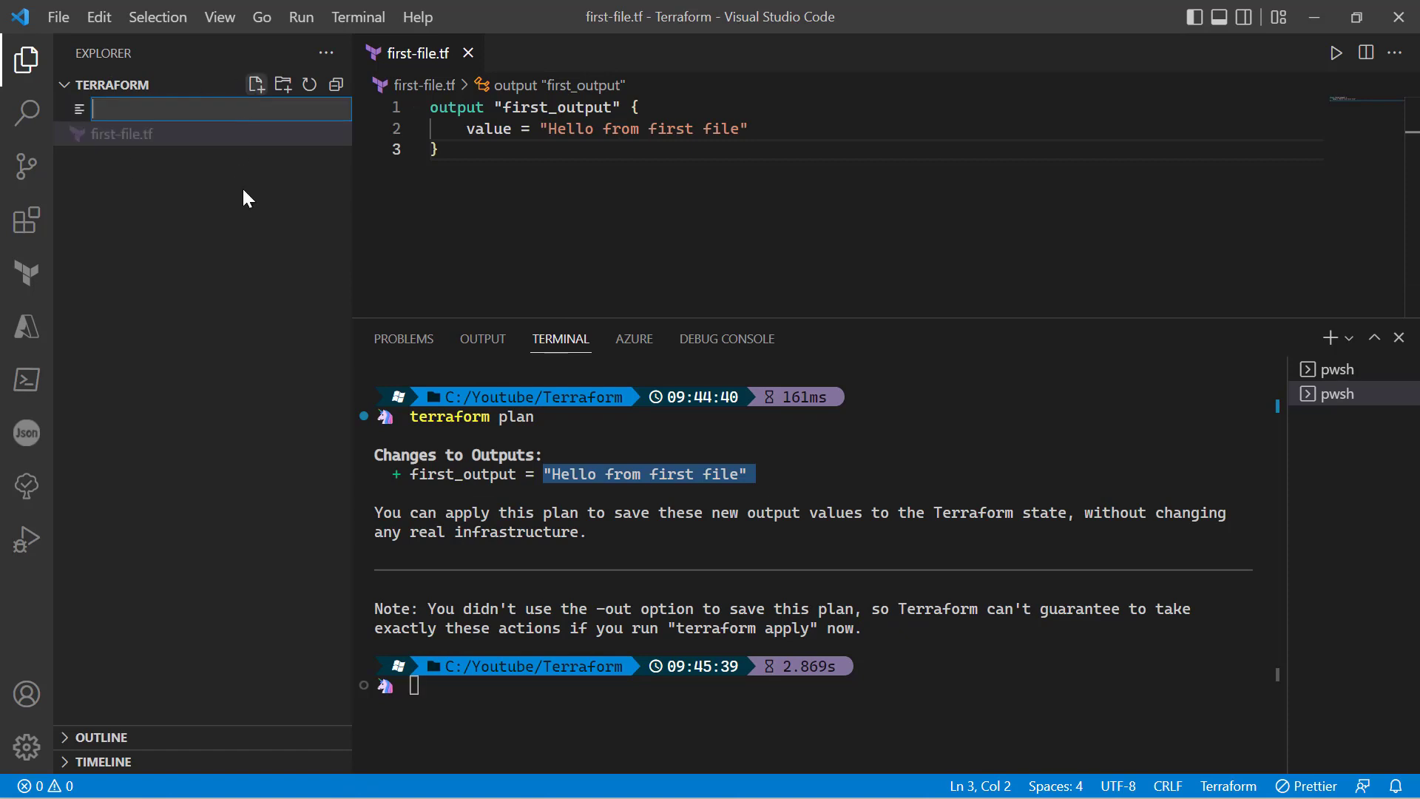
Name the new file second-file.tf defining second_output, then run terraform plan again
text(second)
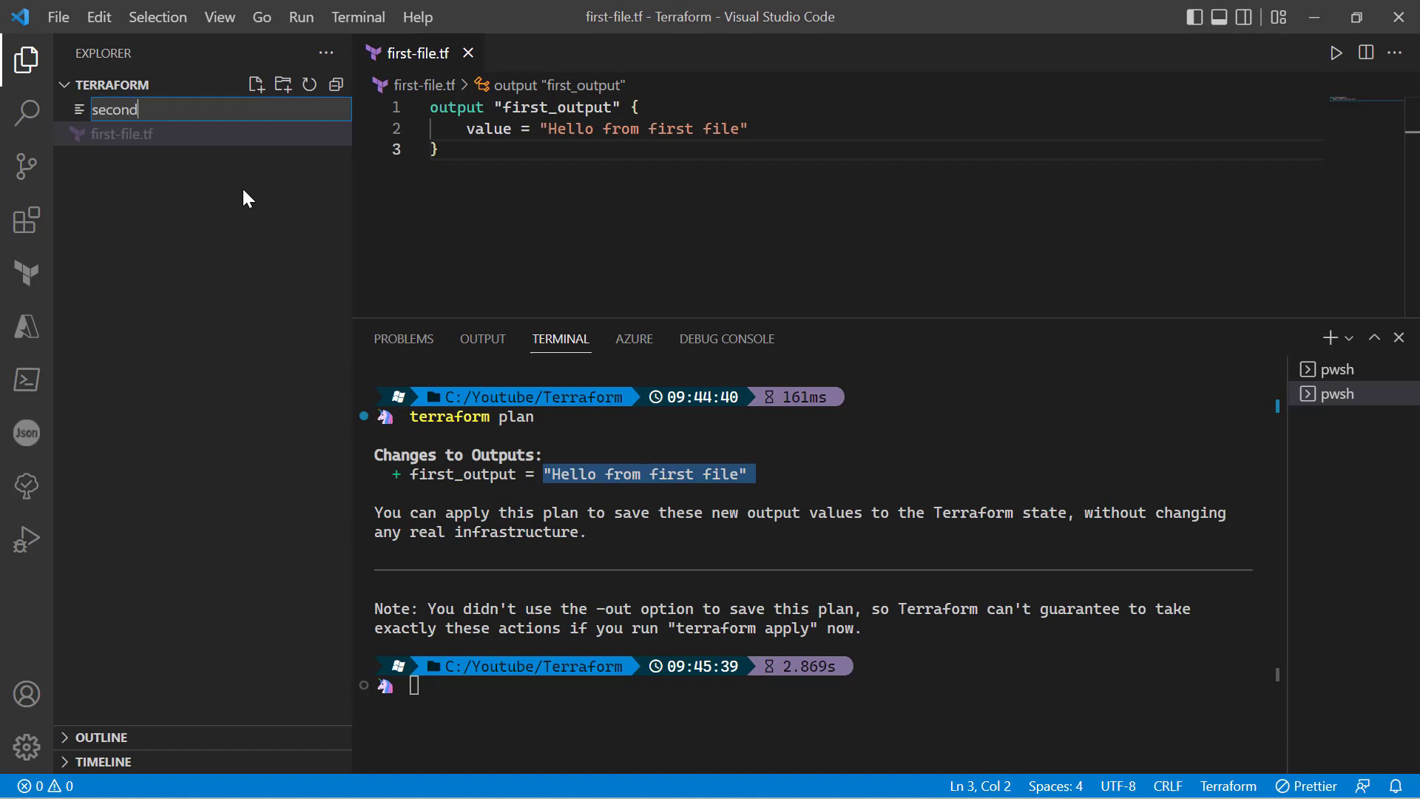
text(_file)
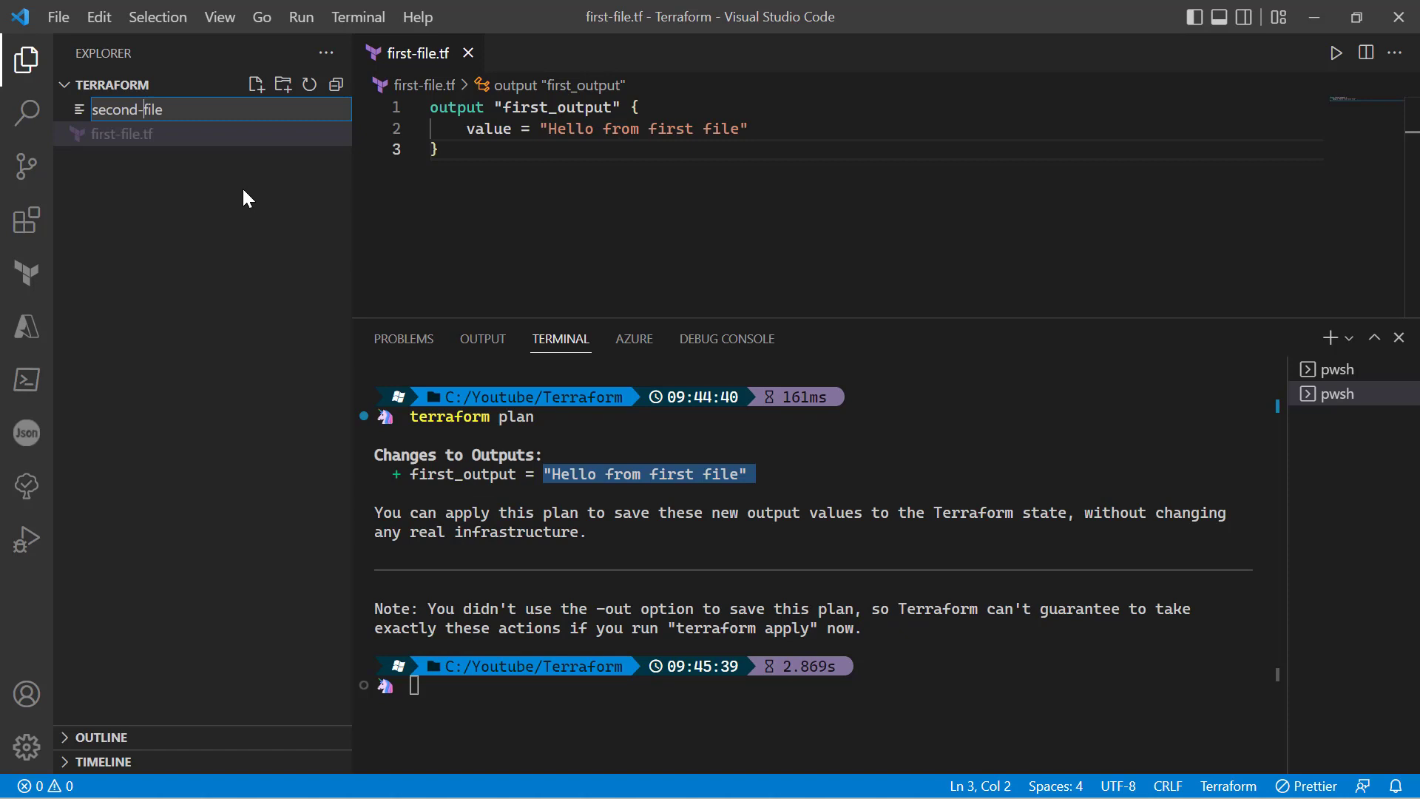
text(.tf)
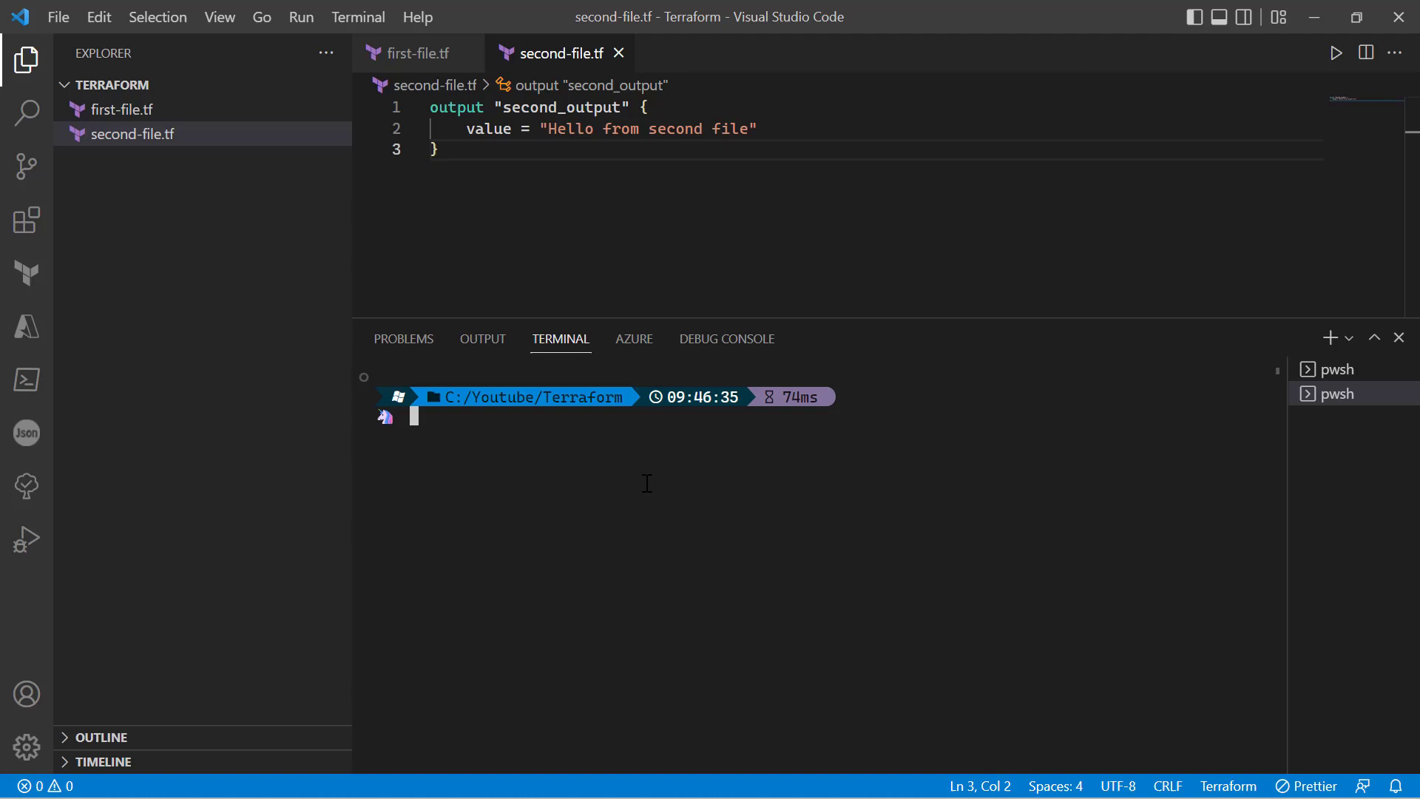
text(terraform plan)
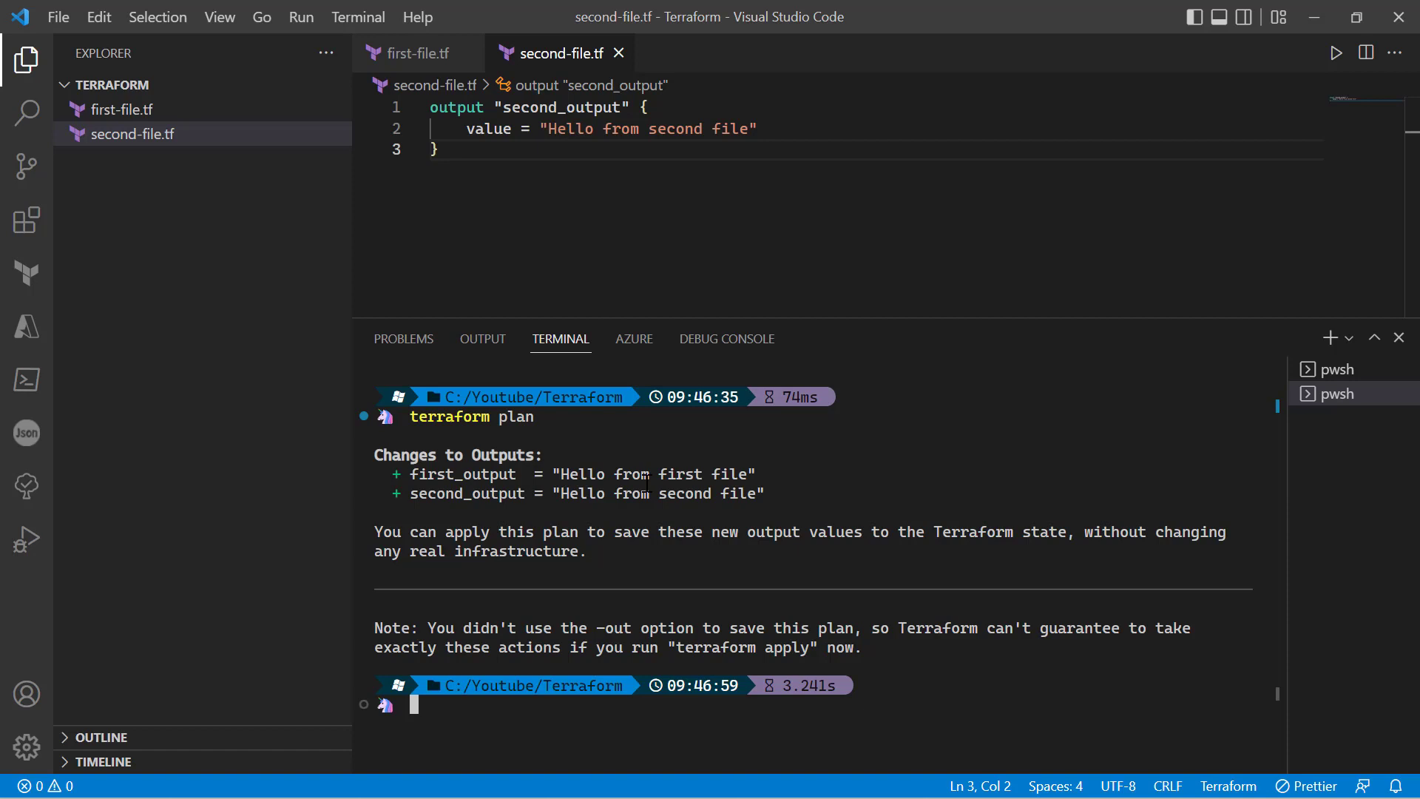
mouse_move(177, 86)
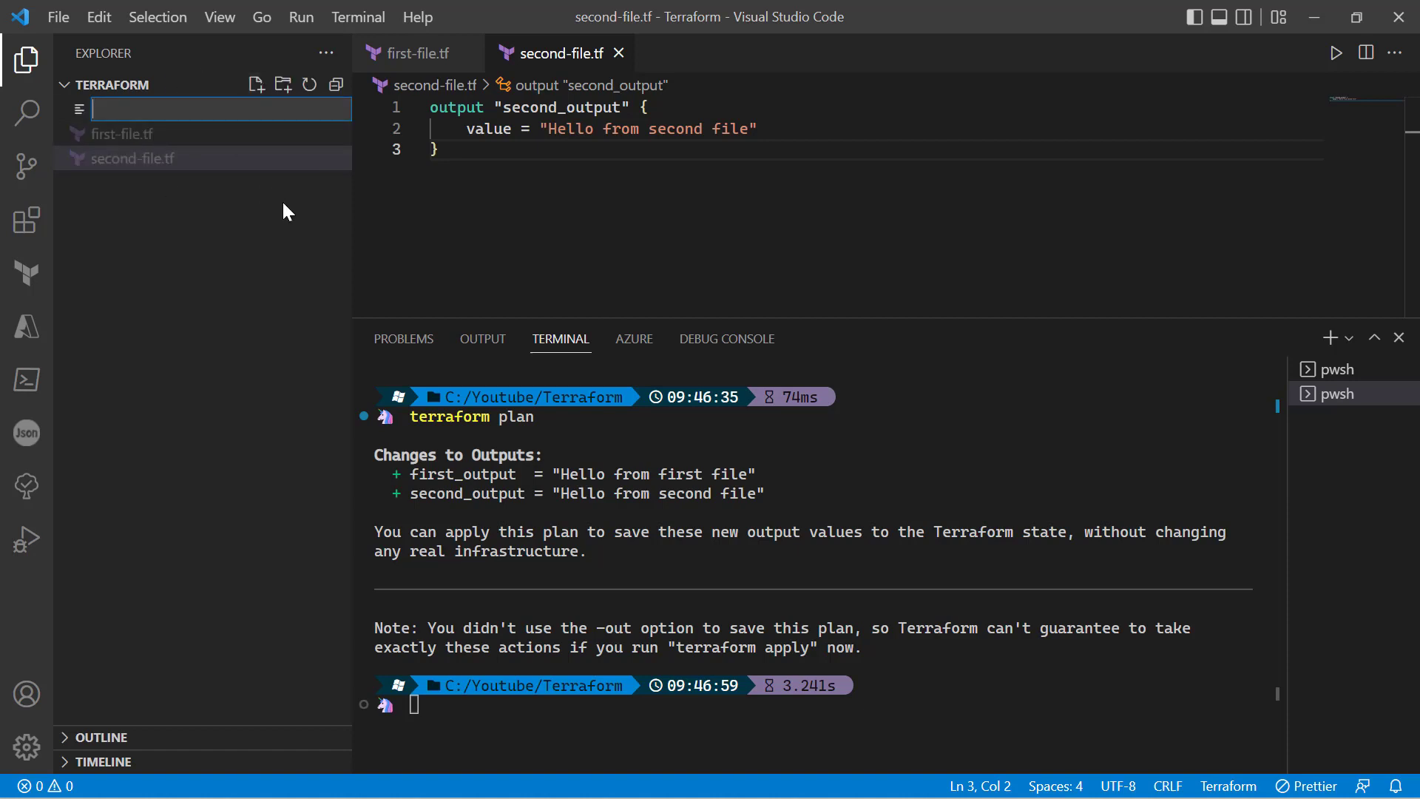
Name the file another-file.tf, copy the output block from first-file.tf, and highlight the three planned outputs
text(another)
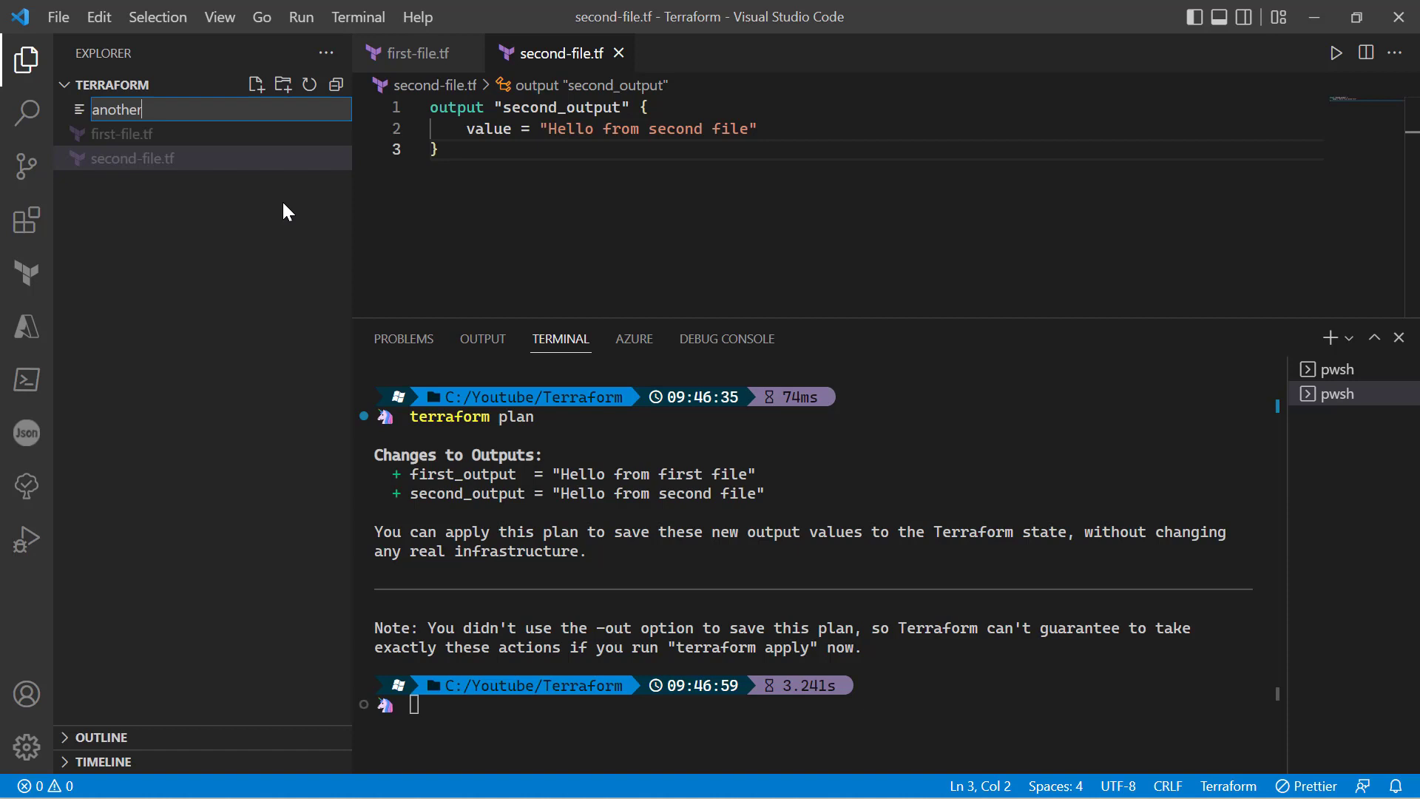
text(-file.tf)
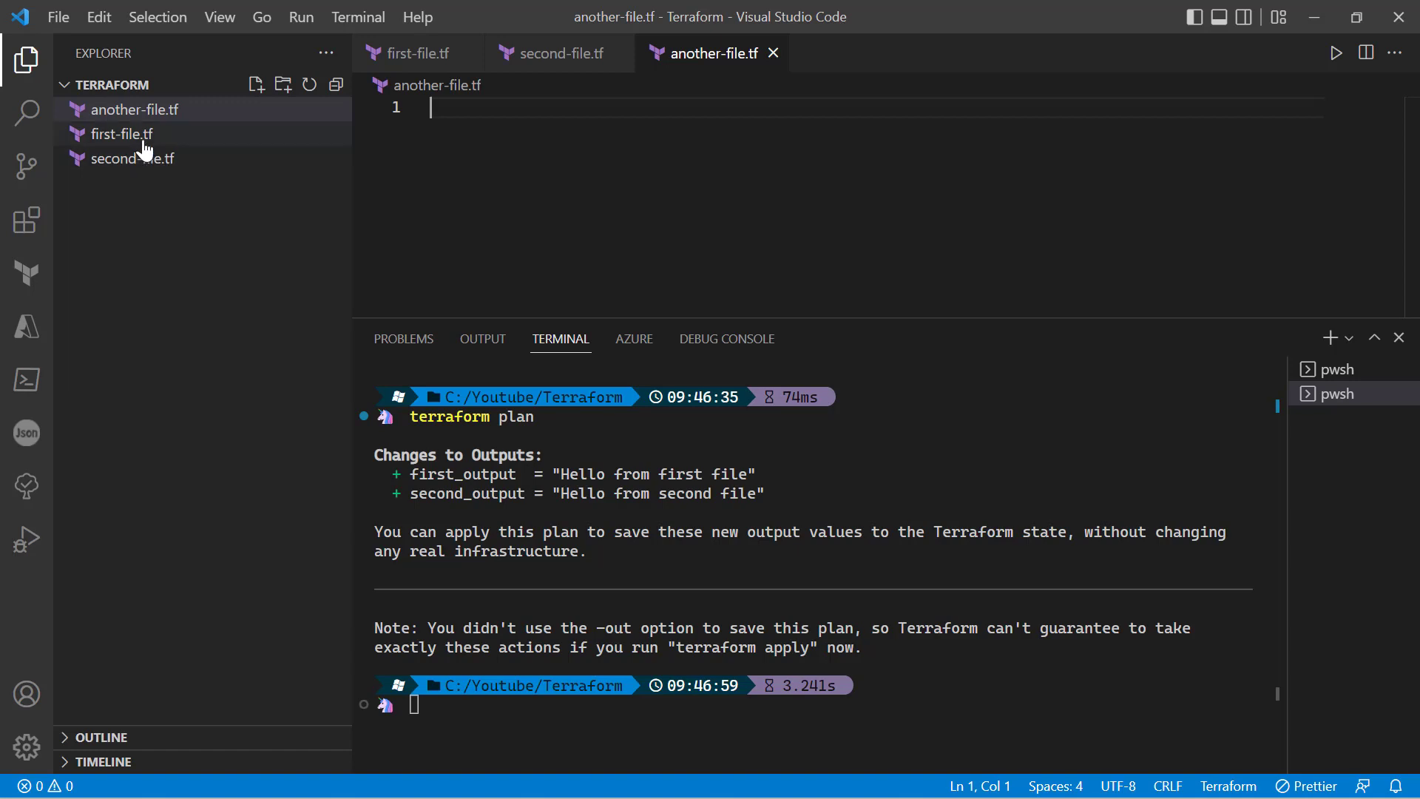
mouse_move(135, 159)
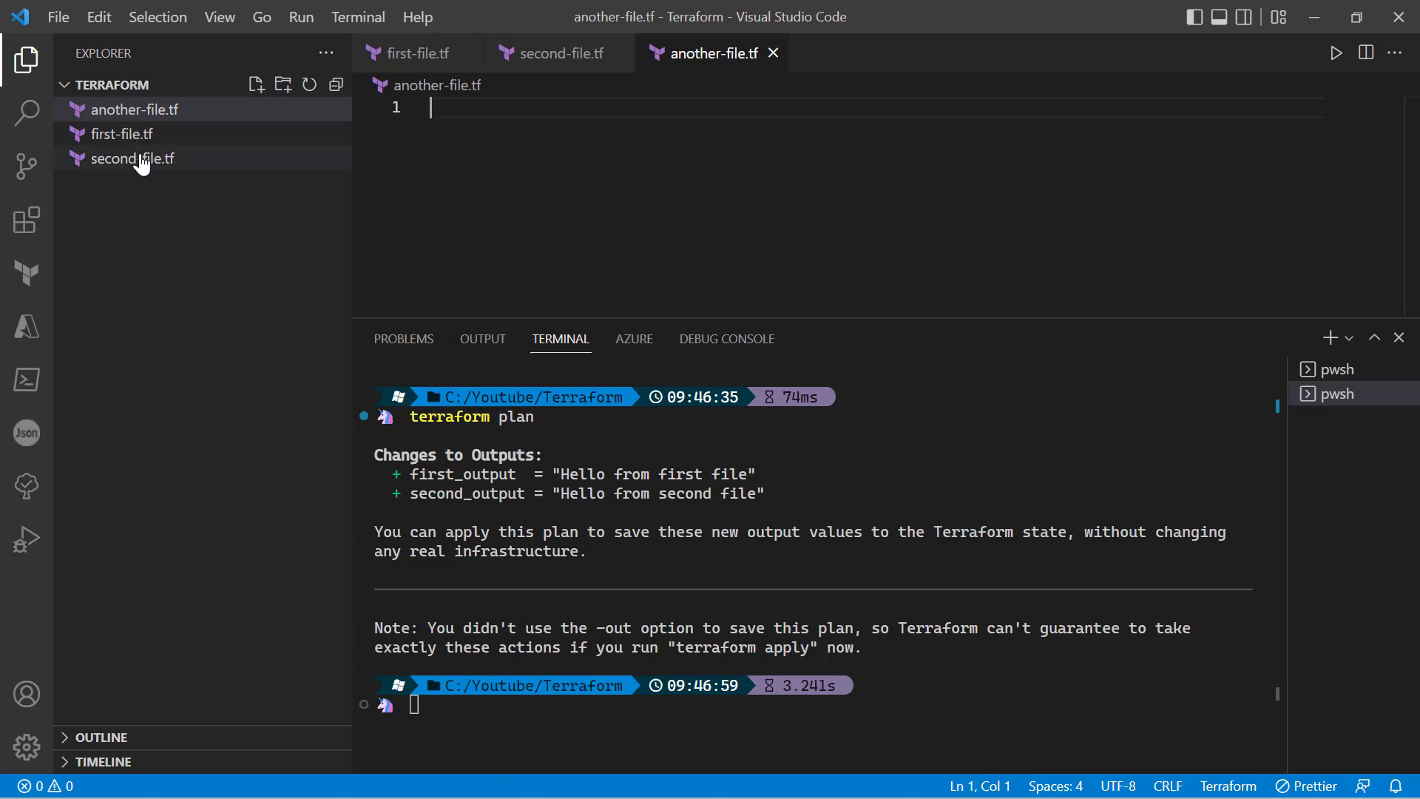
mouse_move(120, 134)
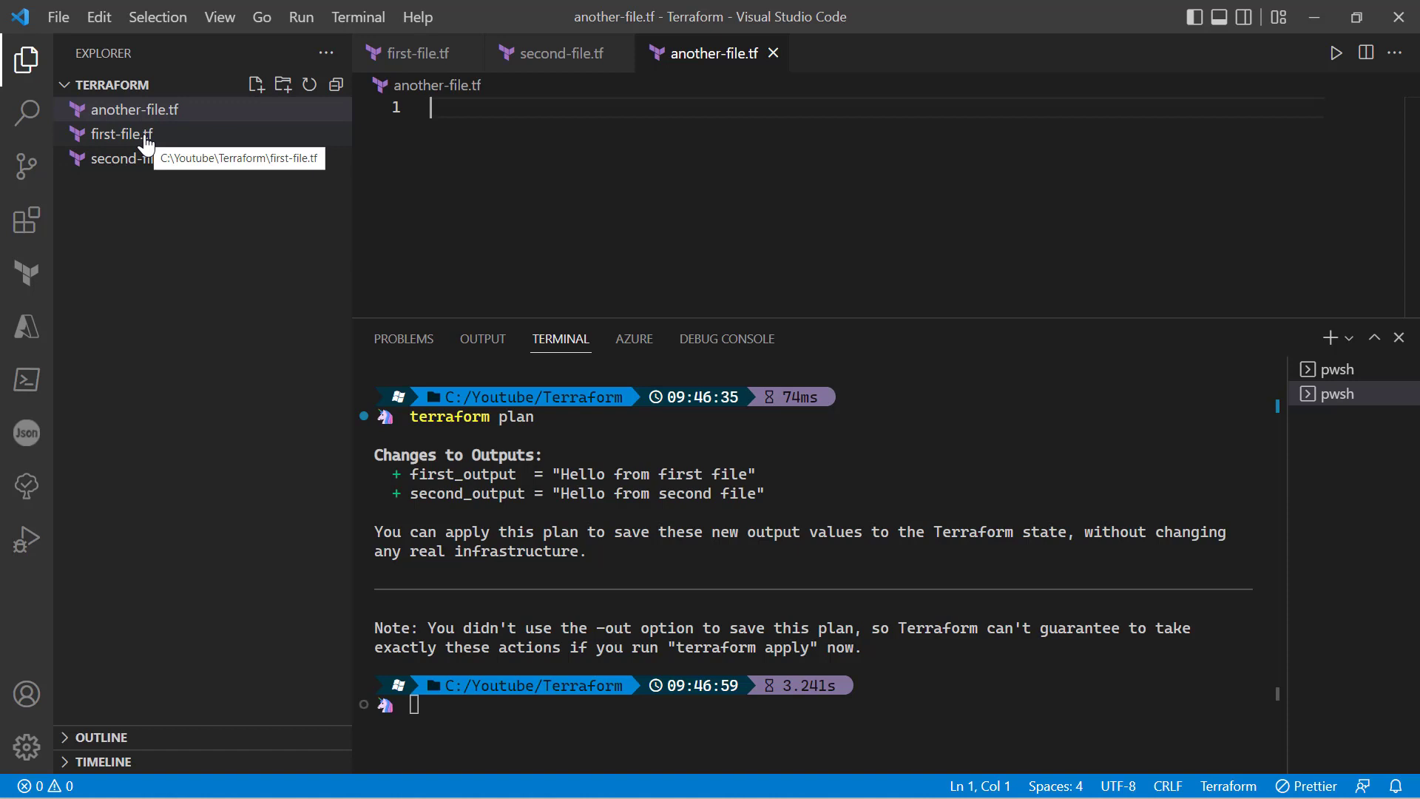
click(121, 133)
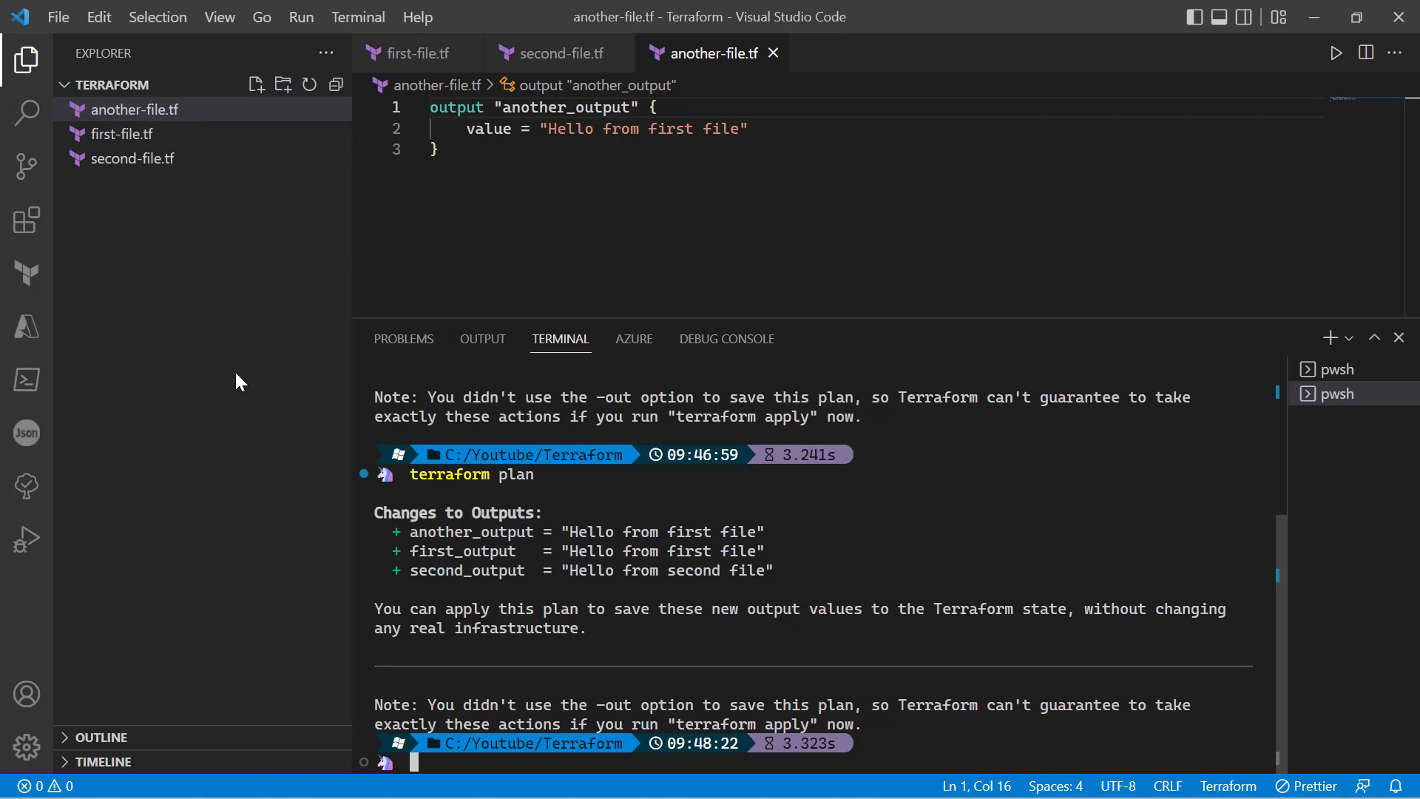
mouse_move(224, 244)
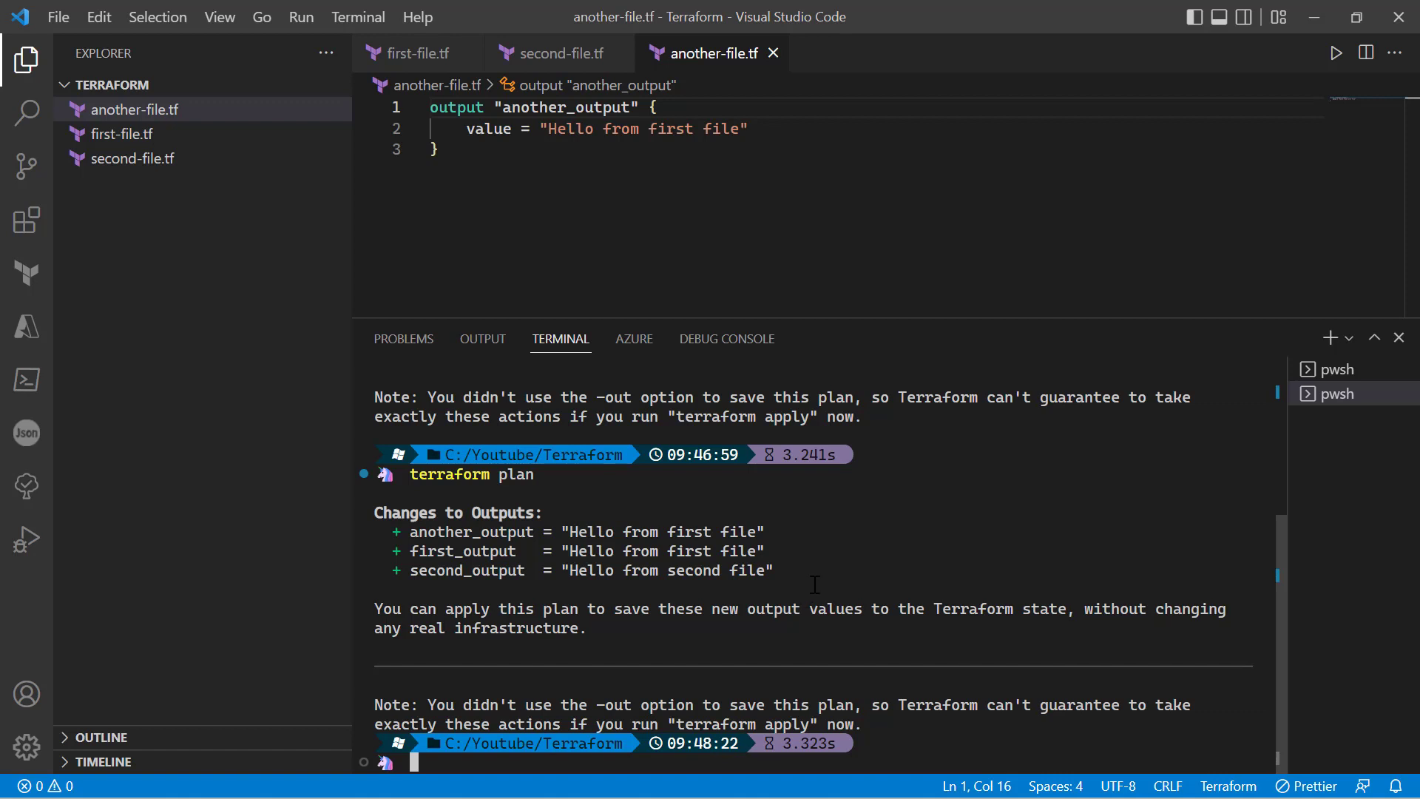
drag(409, 531, 811, 585)
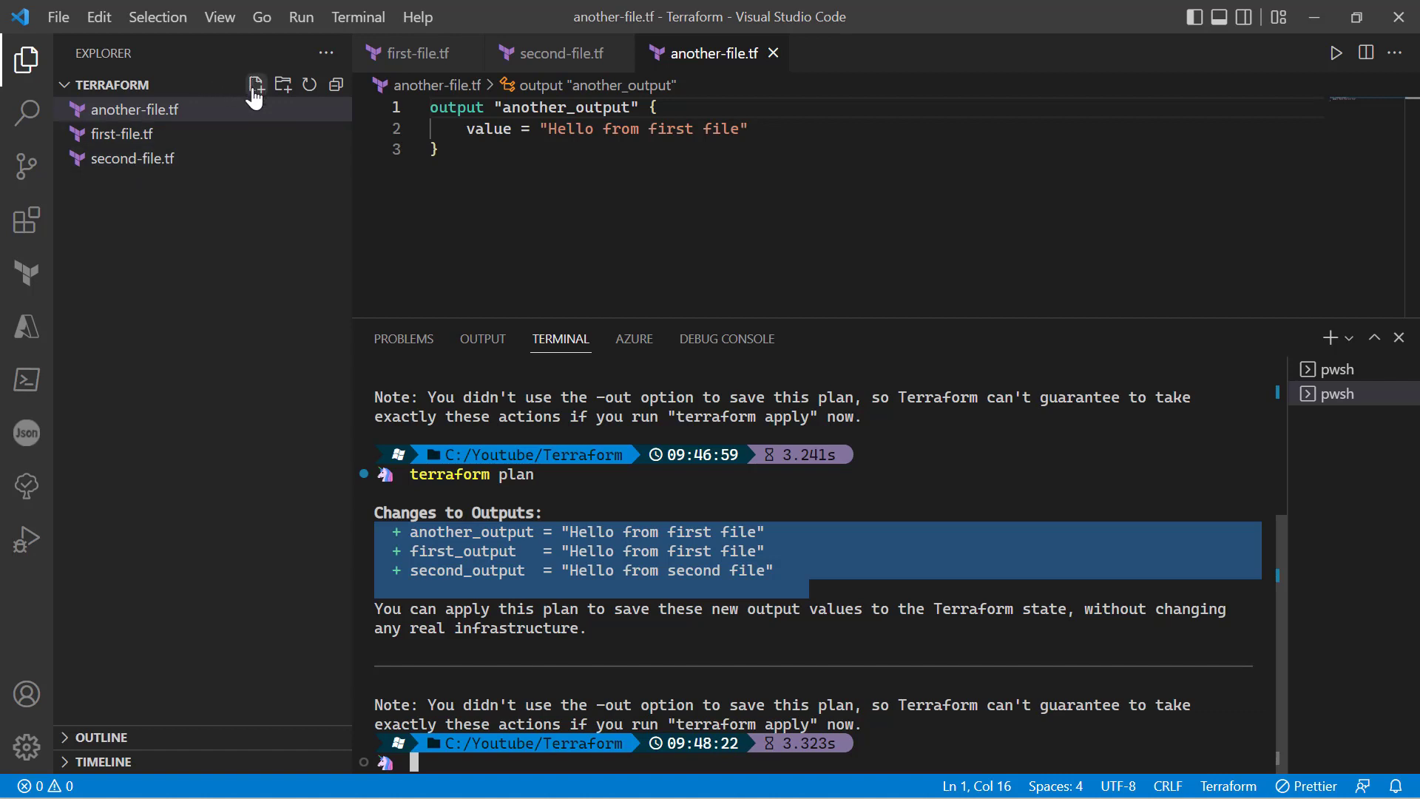
Create xyz.tf in the folder and switch to it to paste the copied output block
click(255, 84)
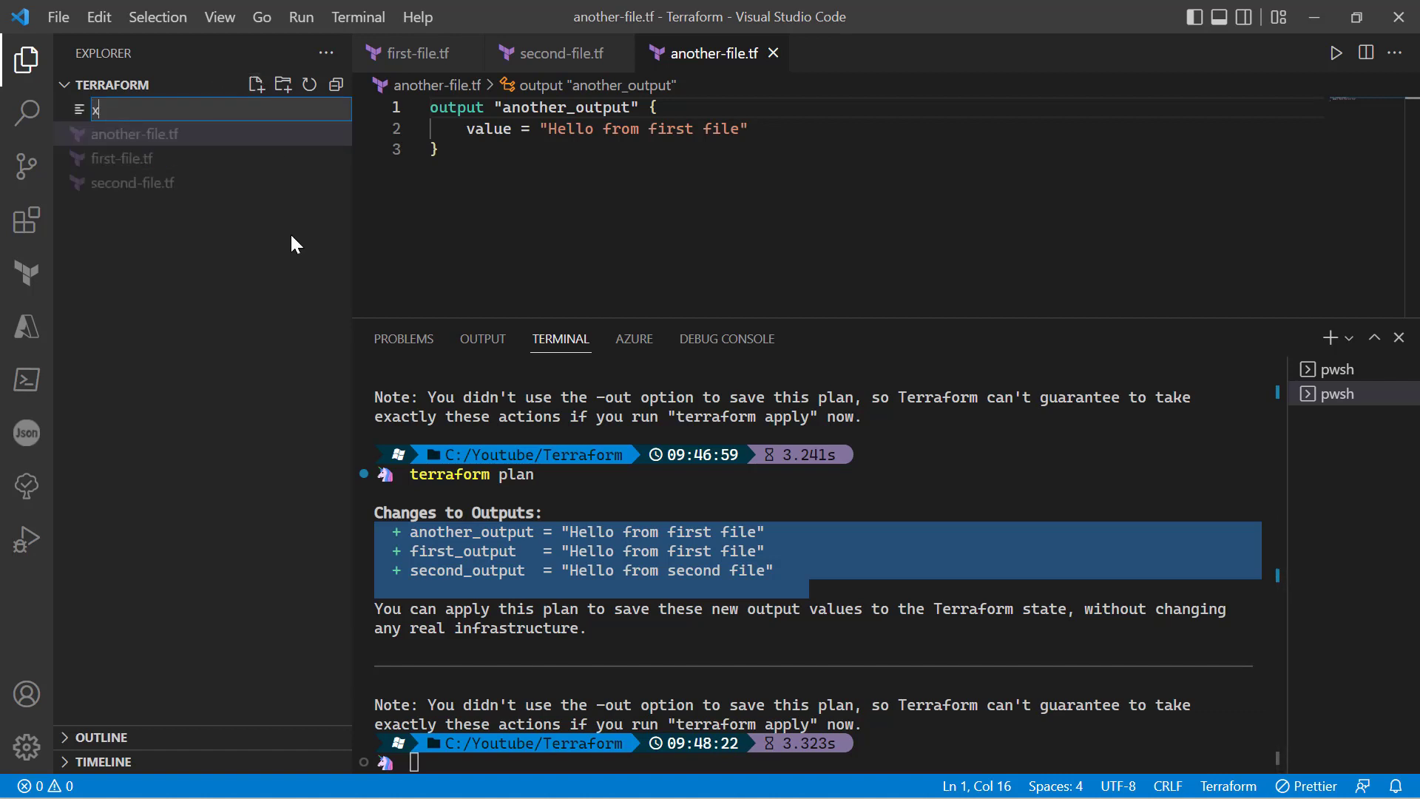
text(y)
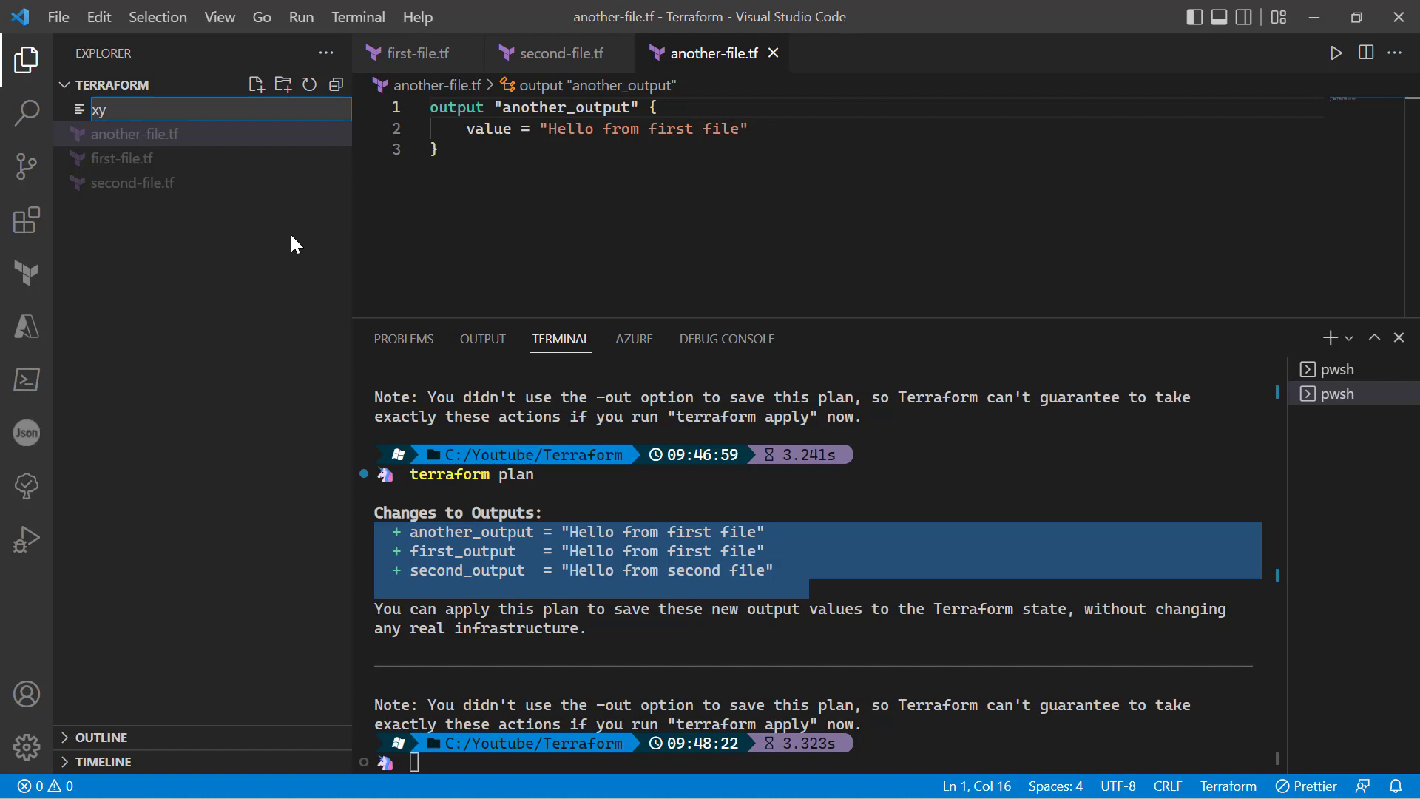
text(z.t)
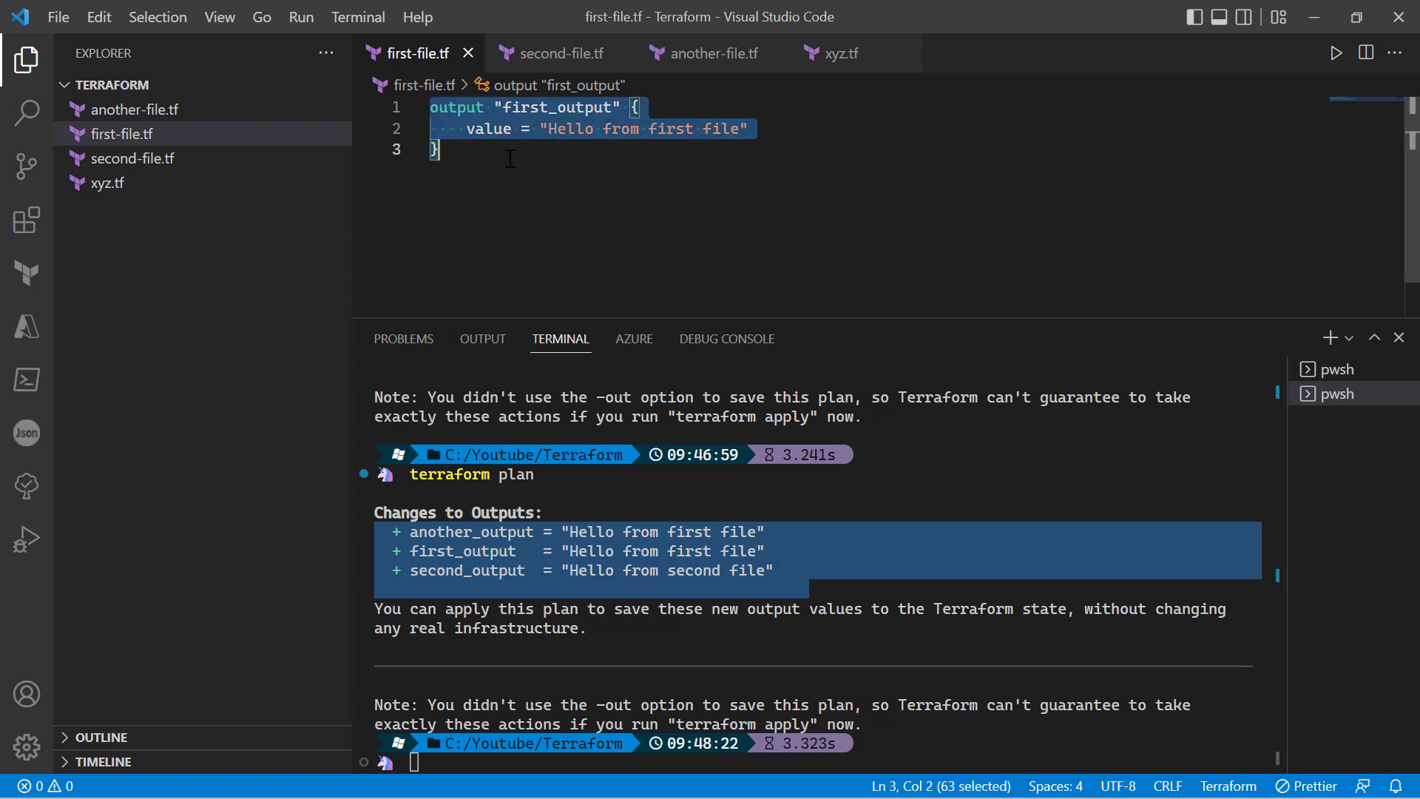
click(837, 53)
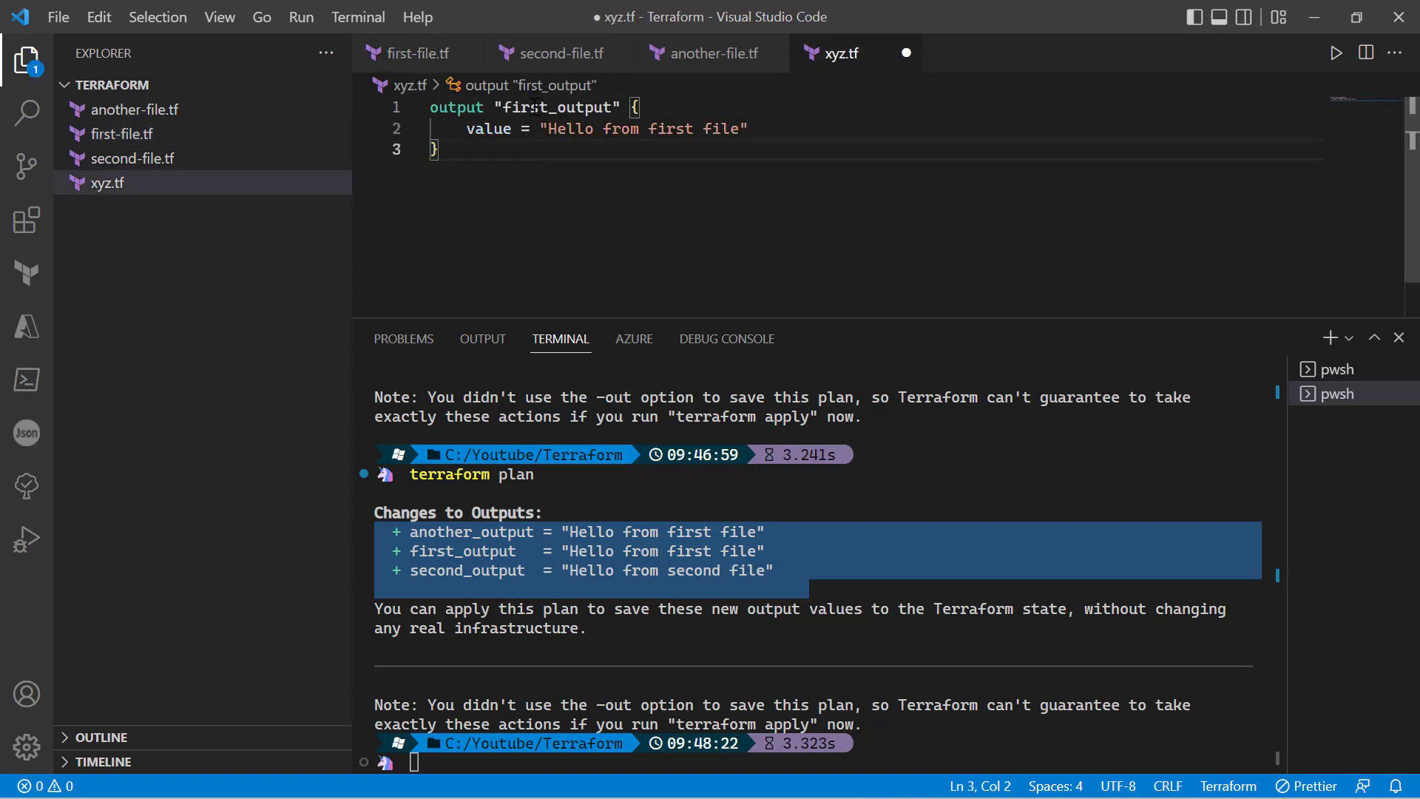
Rename the pasted output to my_output and enter terraform plan in the terminal
double_click(504, 107)
text(my)
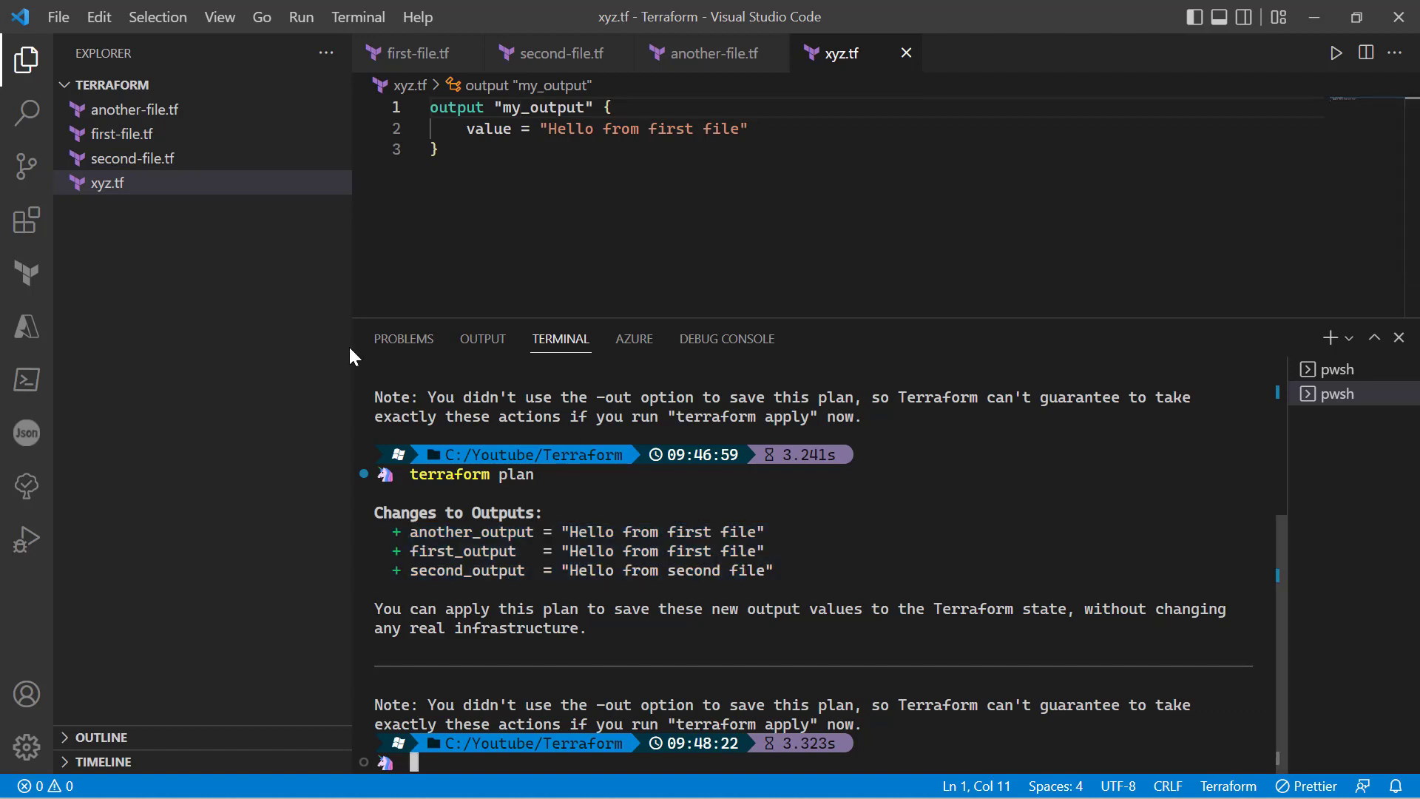
mouse_move(120, 135)
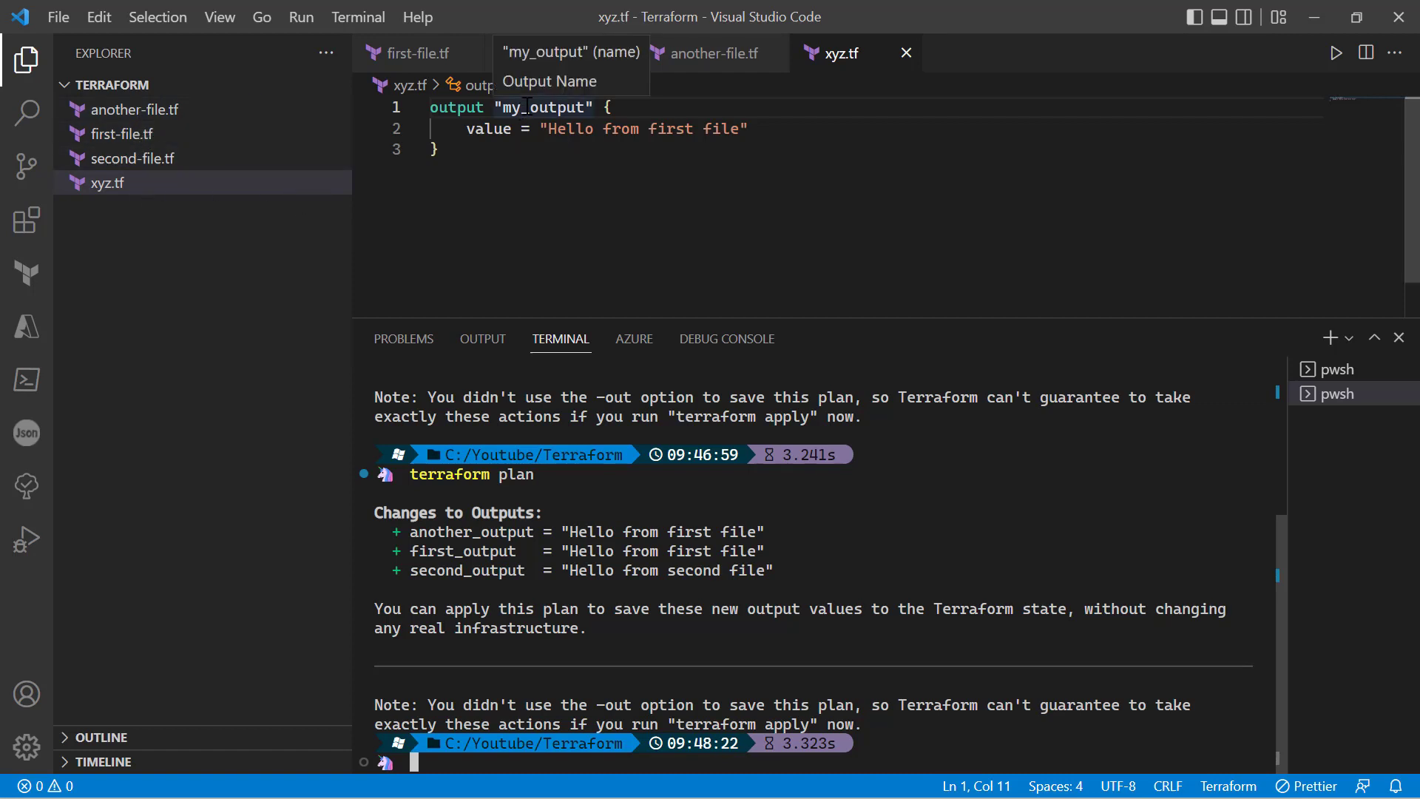
double_click(510, 107)
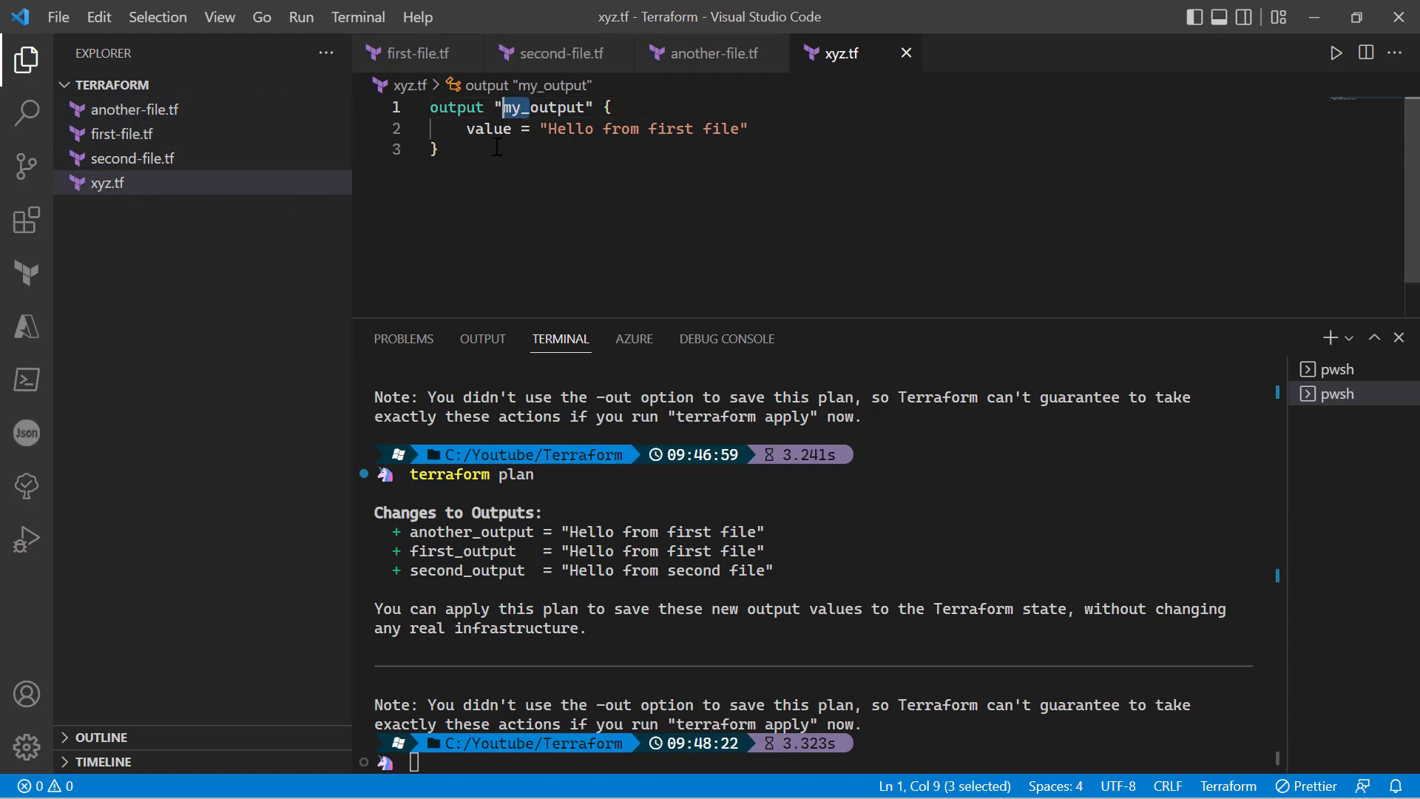
click(508, 106)
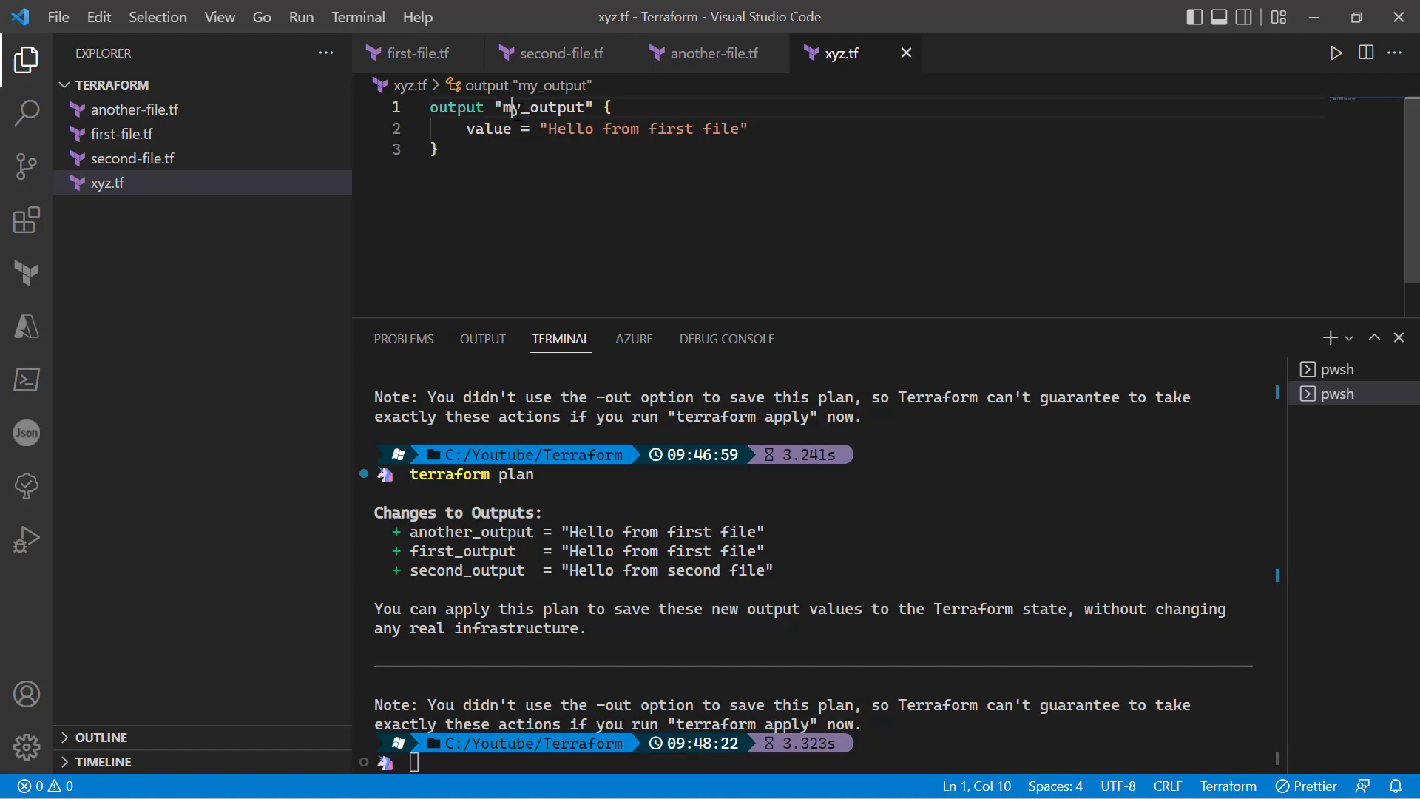
double_click(543, 107)
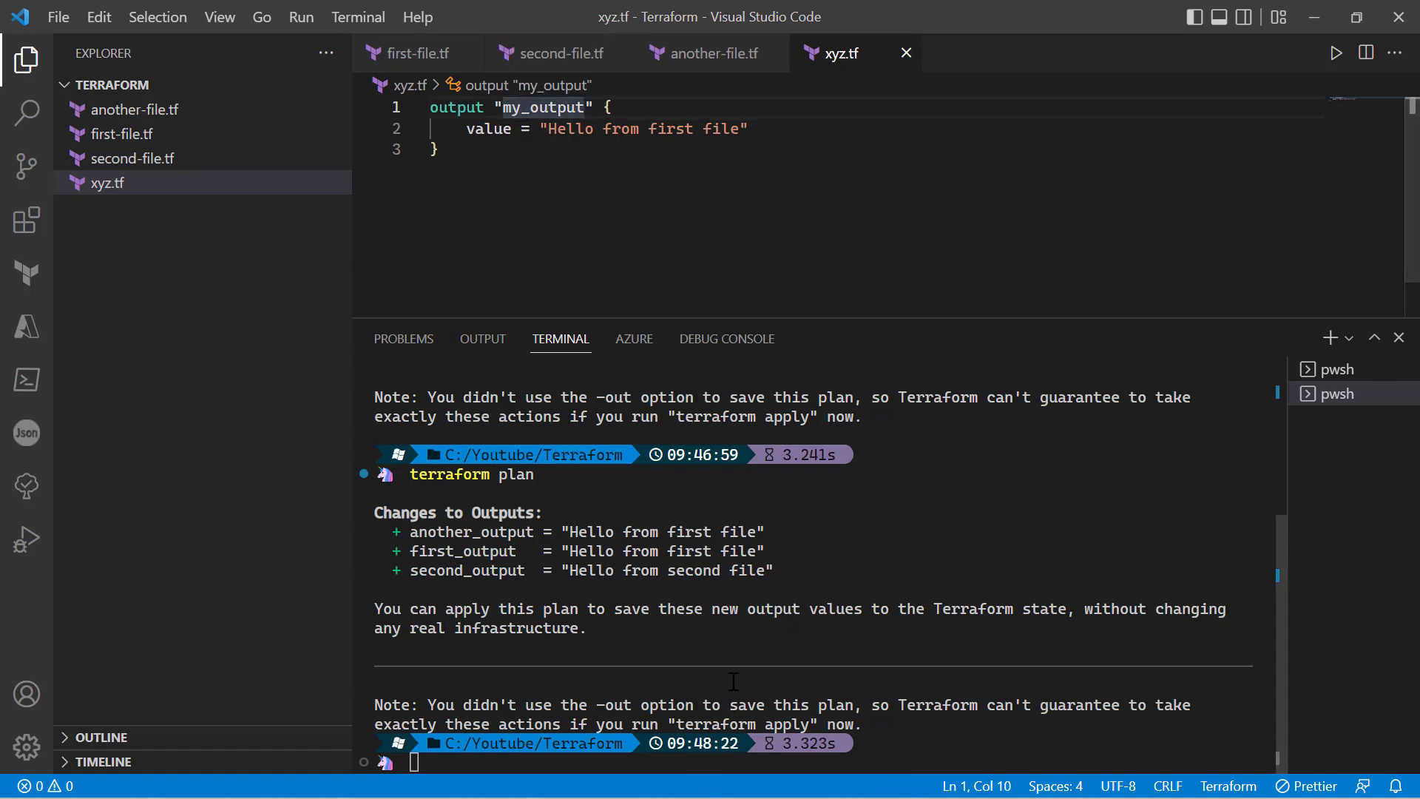
text(terraform plan)
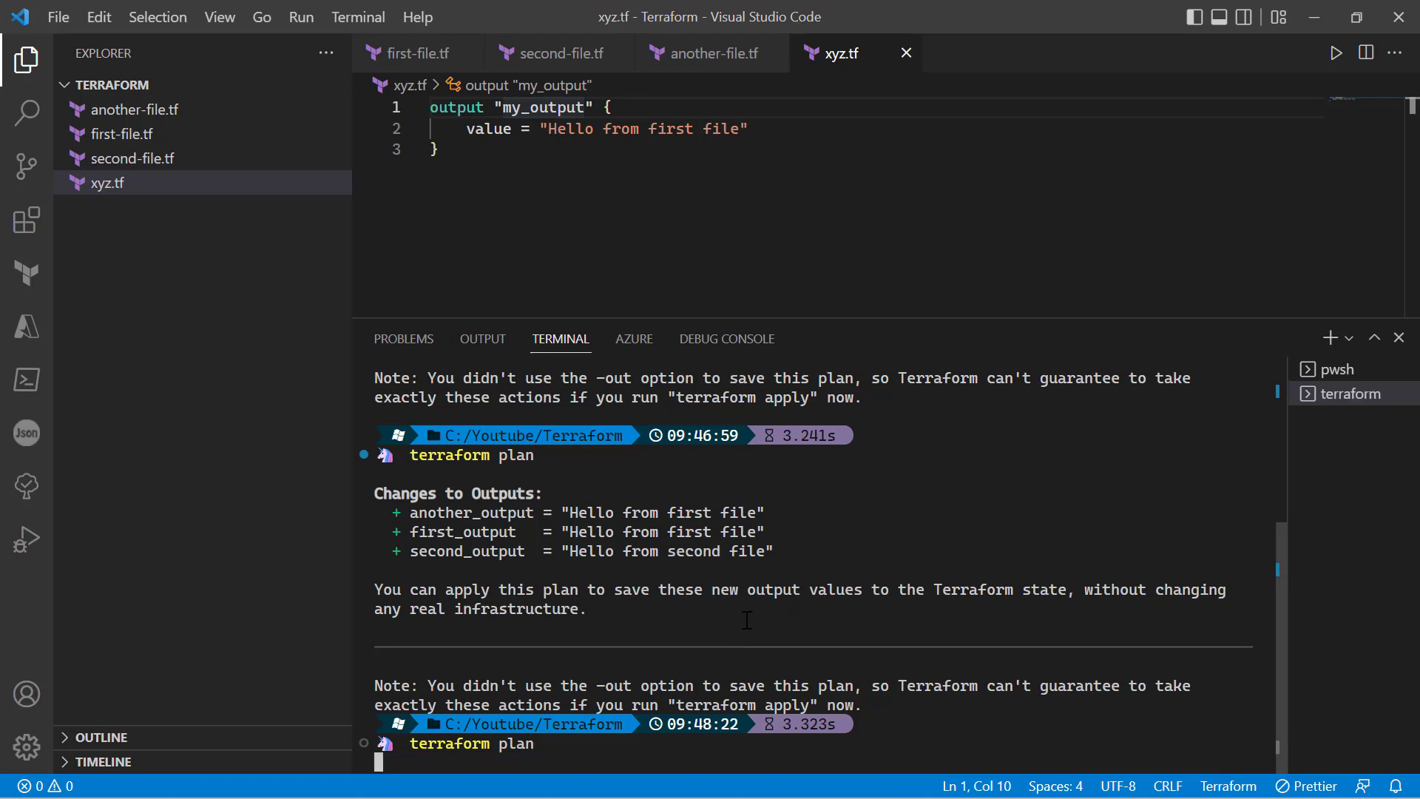
Scroll the terminal to review the four alphabetically sorted outputs from the plan
scroll(down, 3)
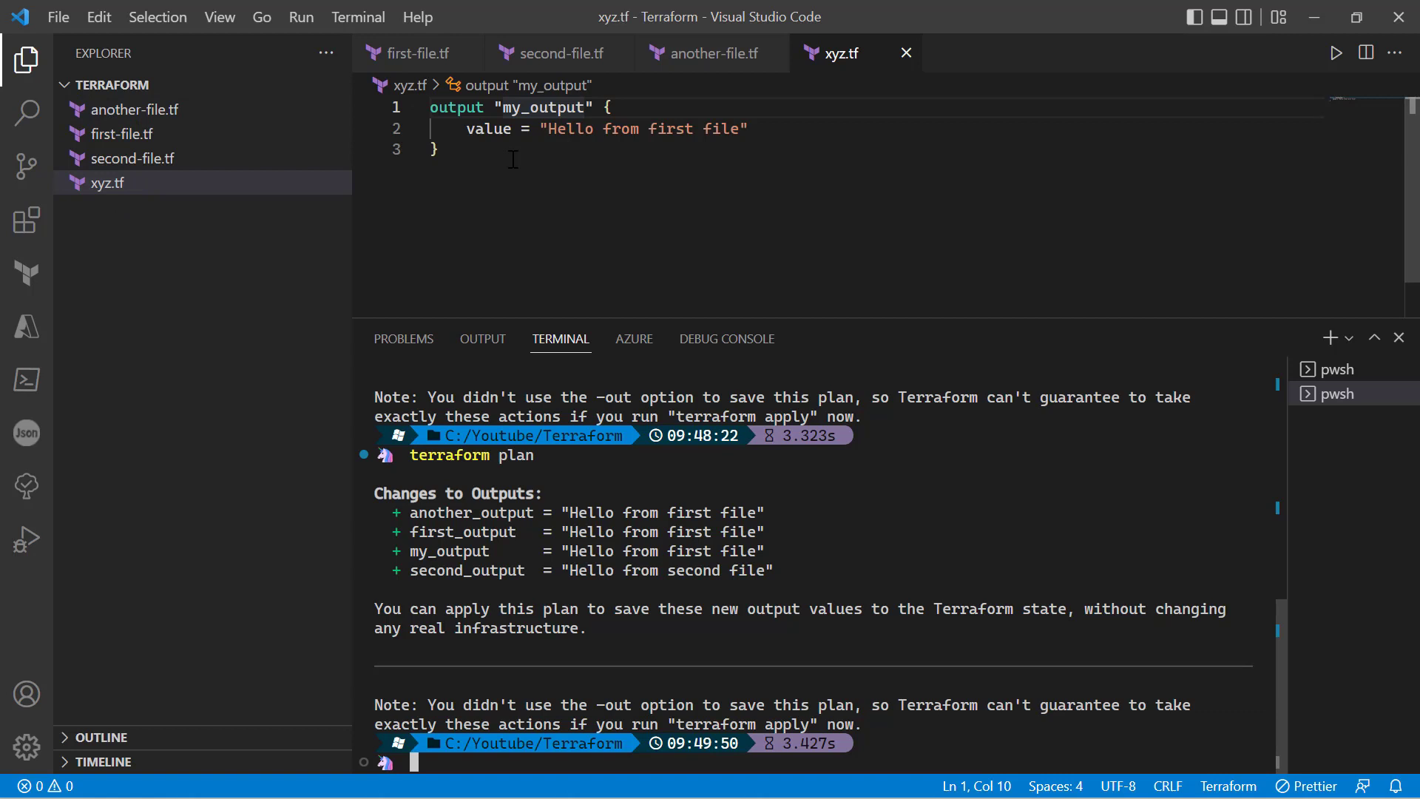
mouse_move(148, 118)
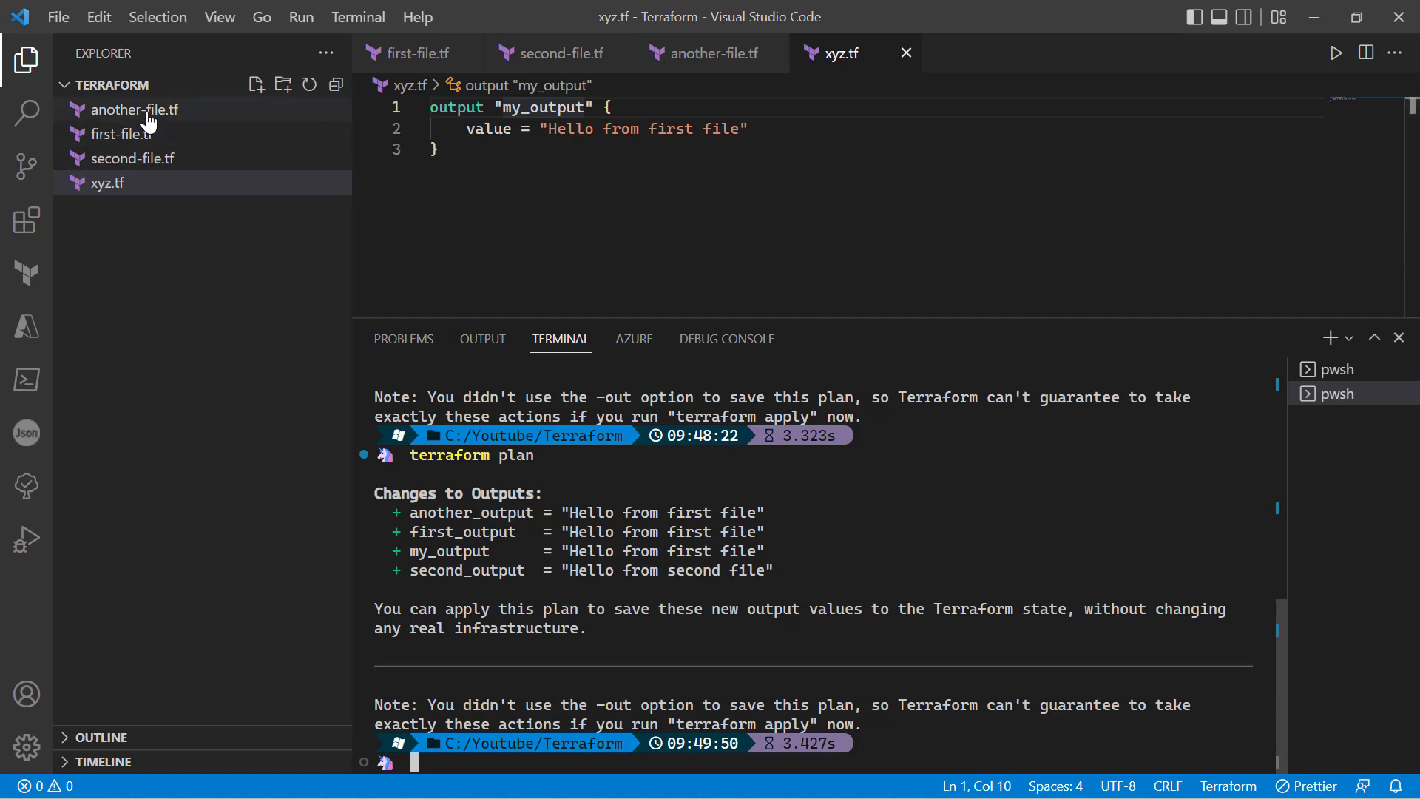
mouse_move(133, 108)
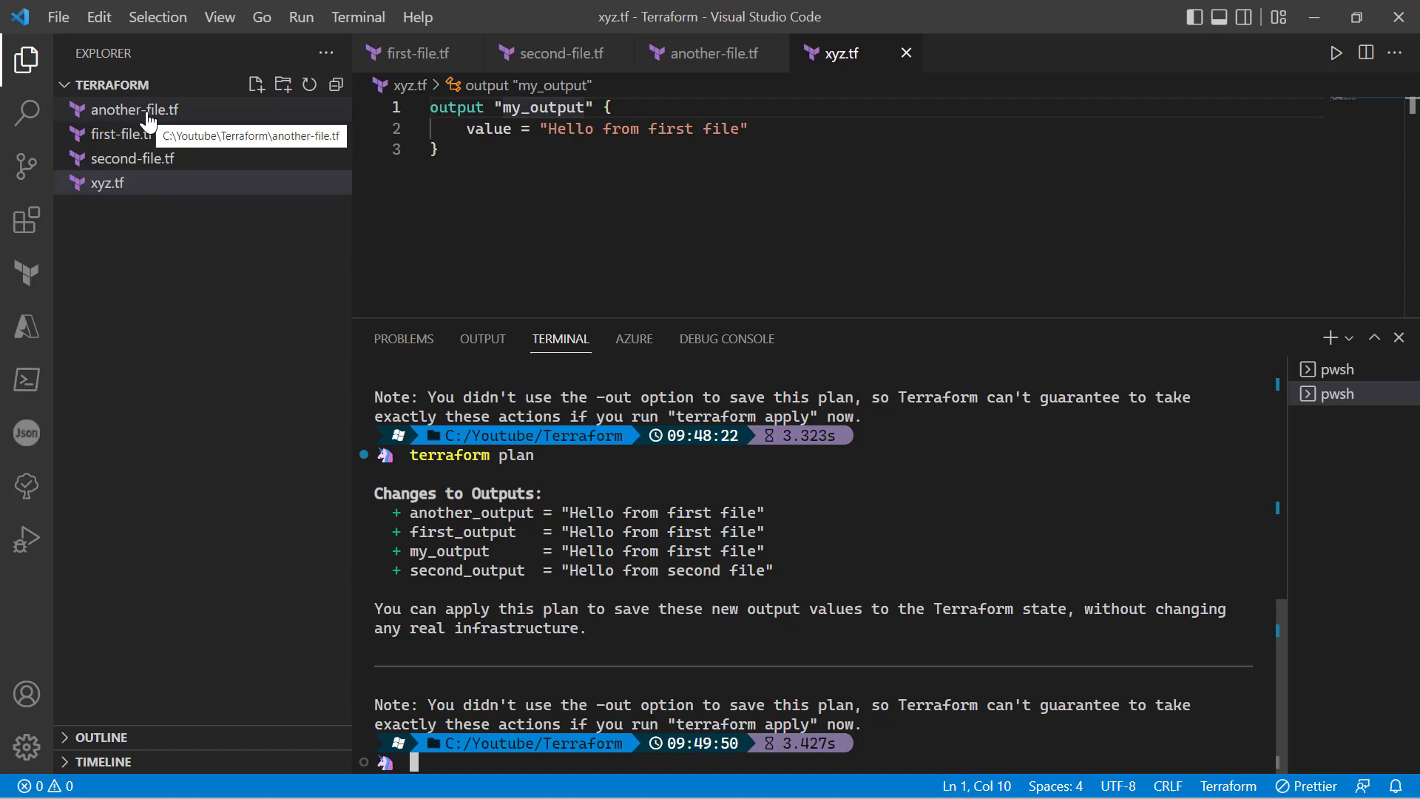
mouse_move(132, 164)
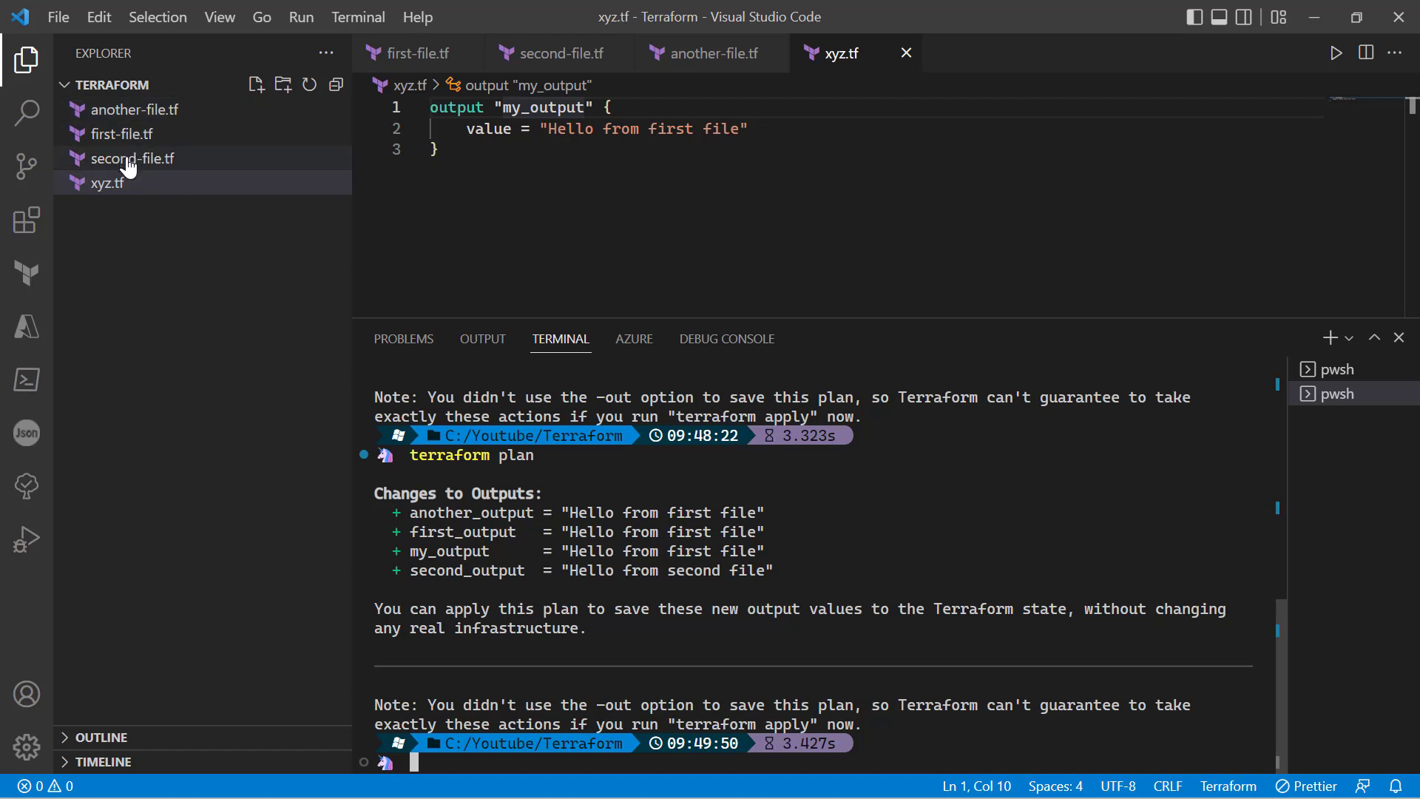